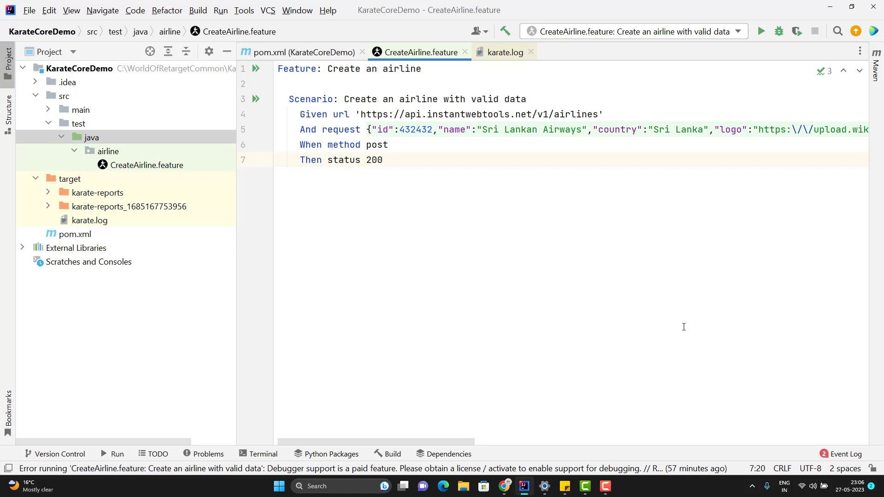
Open the feature file editor's context menu, then dismiss it without choosing anything
{"action": "left_click", "coordinate": [383, 159]}
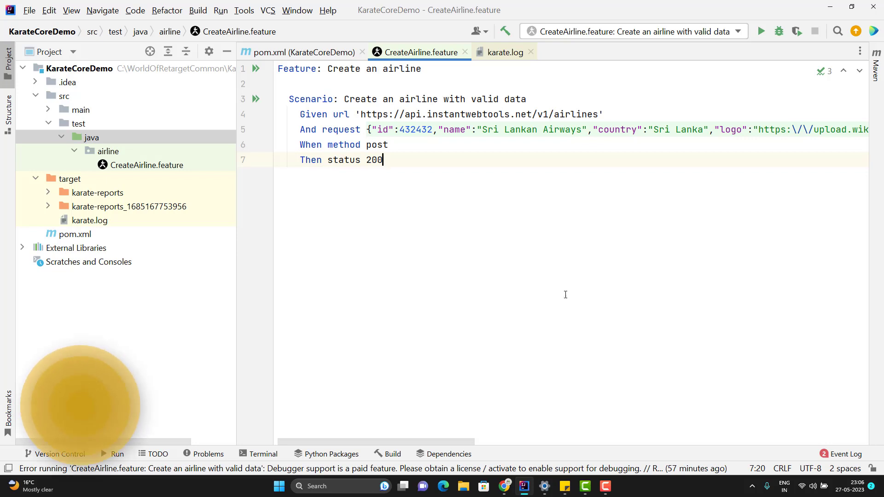
{"action": "right_click", "coordinate": [492, 230]}
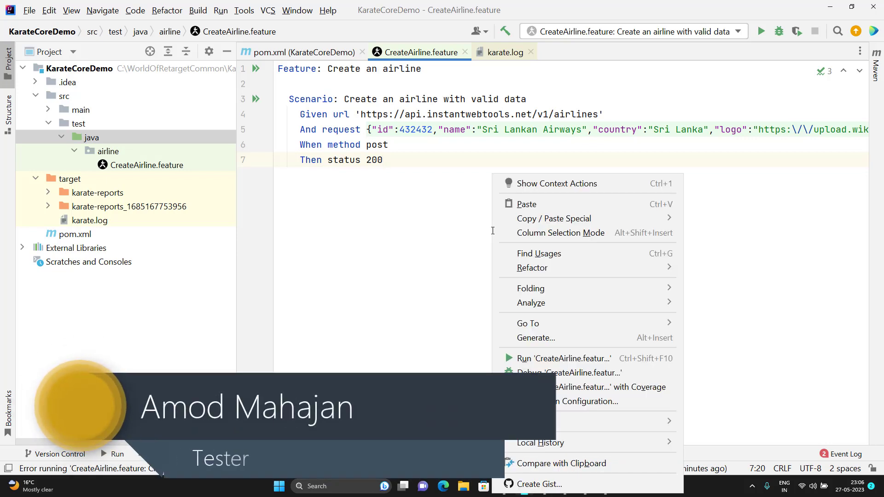
{"action": "mouse_move", "coordinate": [555, 364]}
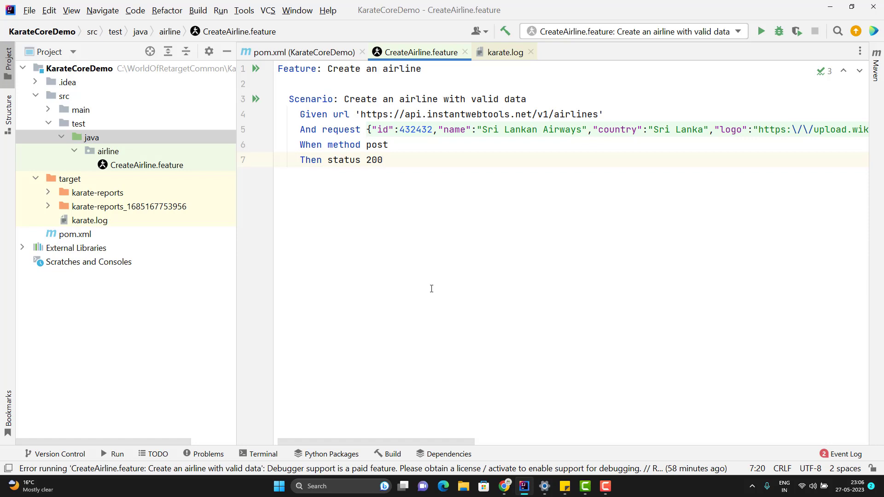
{"action": "left_click", "coordinate": [383, 159]}
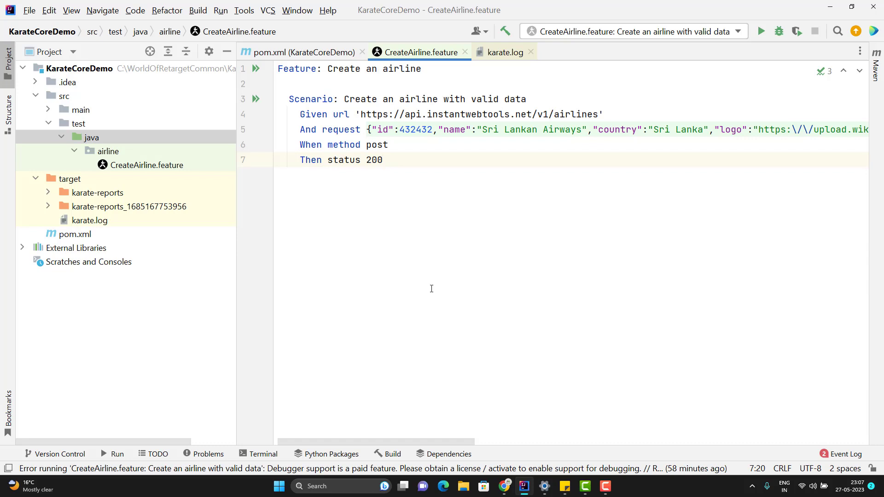
{"action": "left_click", "coordinate": [383, 160]}
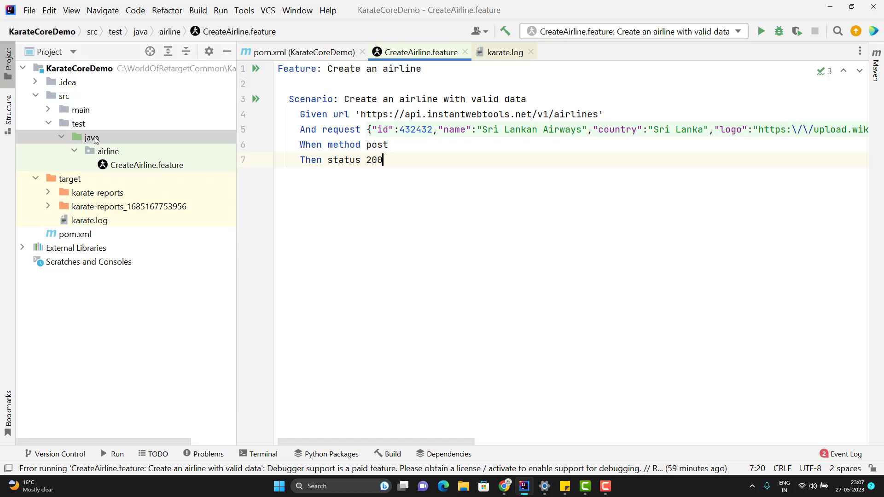
Create RunnerTest under src/test/java with a main method calling Runner.path()
{"action": "left_click", "coordinate": [90, 137]}
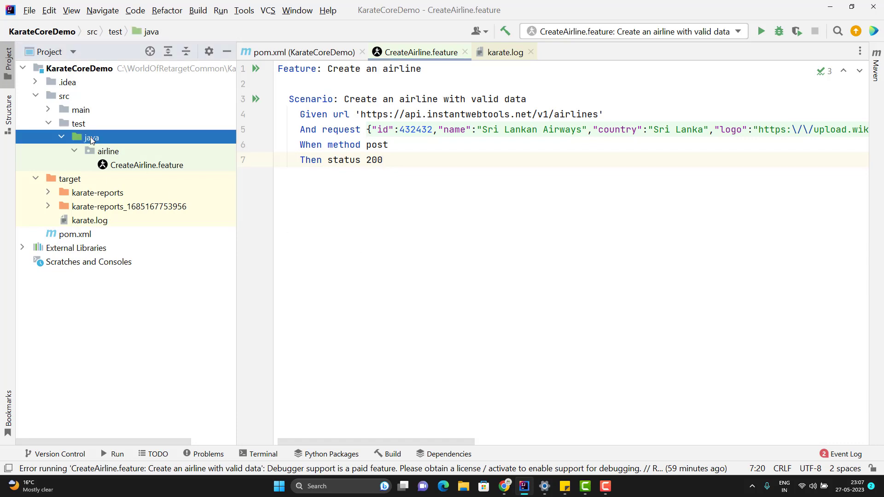
{"action": "right_click", "coordinate": [91, 137]}
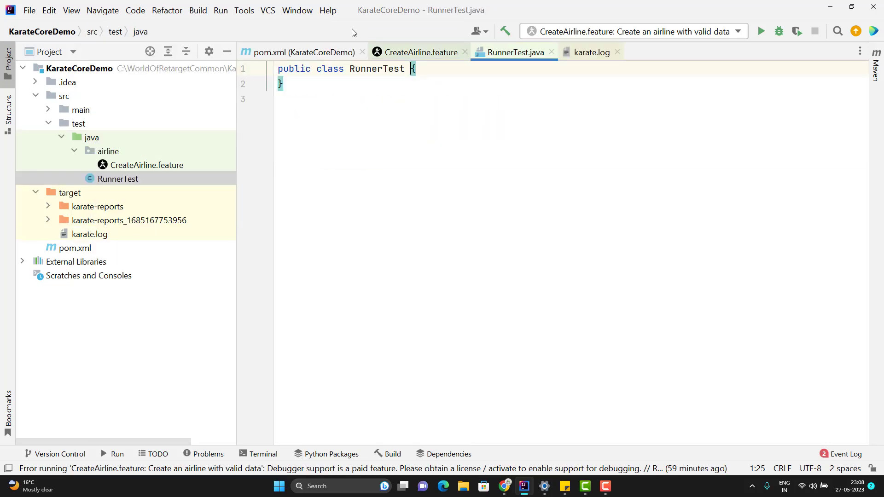
{"action": "key", "text": "Enter"}
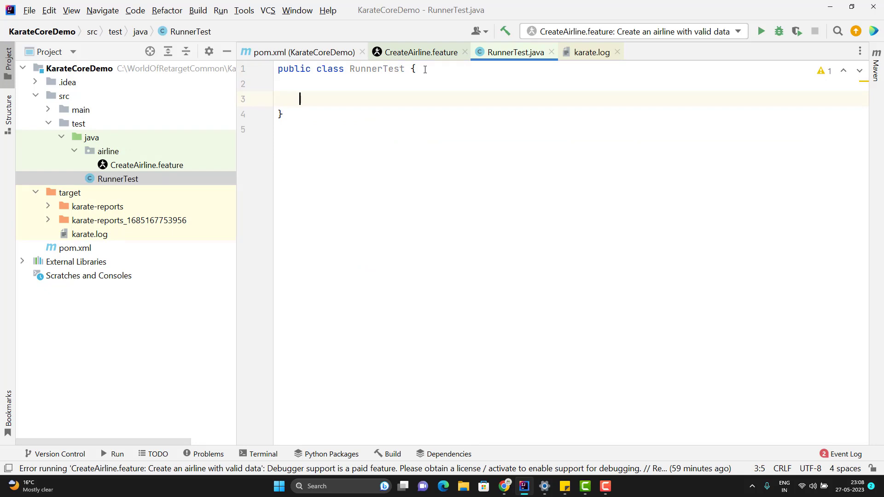
{"action": "type", "text": "main(String[] args) {"}
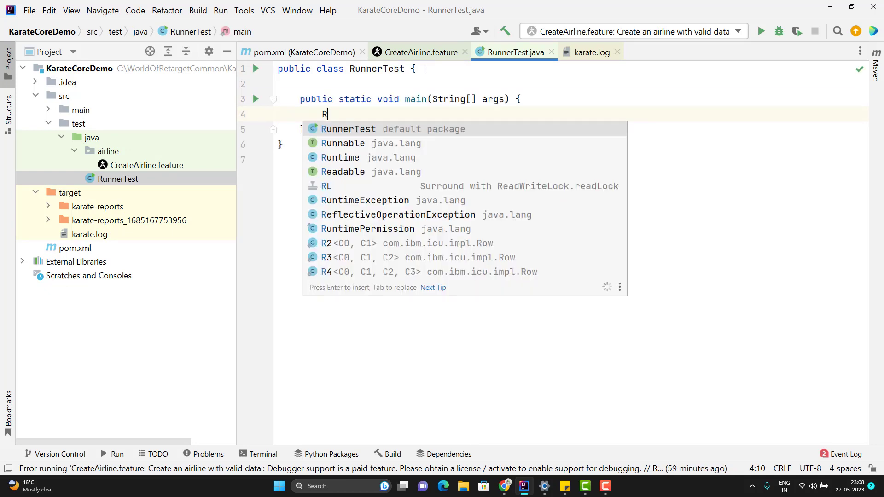
{"action": "type", "text": "unner"}
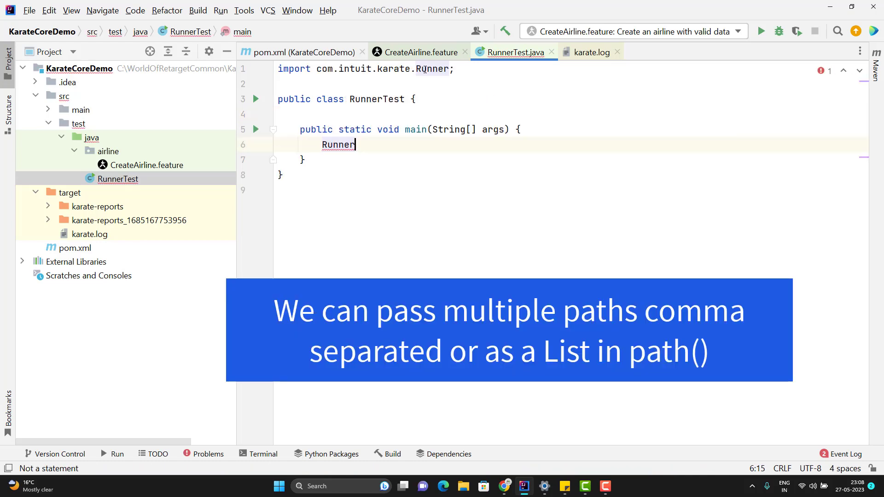
{"action": "type", "text": ".path()"}
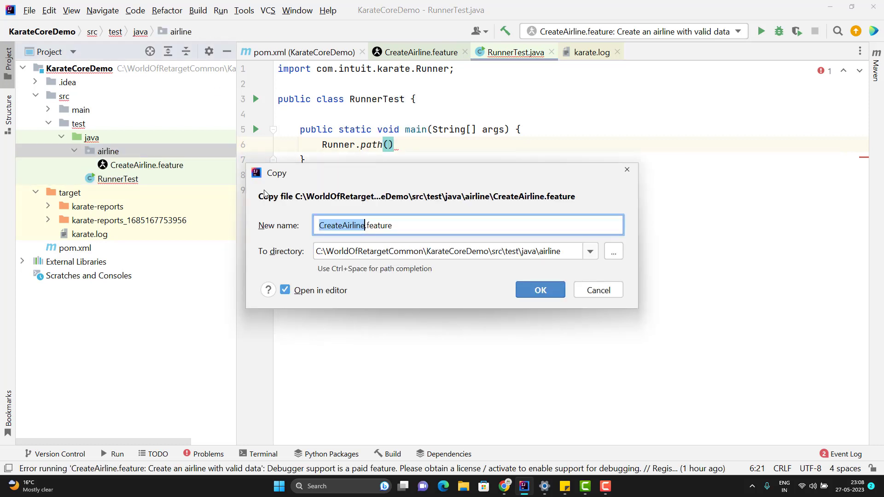
Copy CreateAirline.feature as CreateAirline1.feature, then go back to RunnerTest.java
{"action": "left_click", "coordinate": [362, 225]}
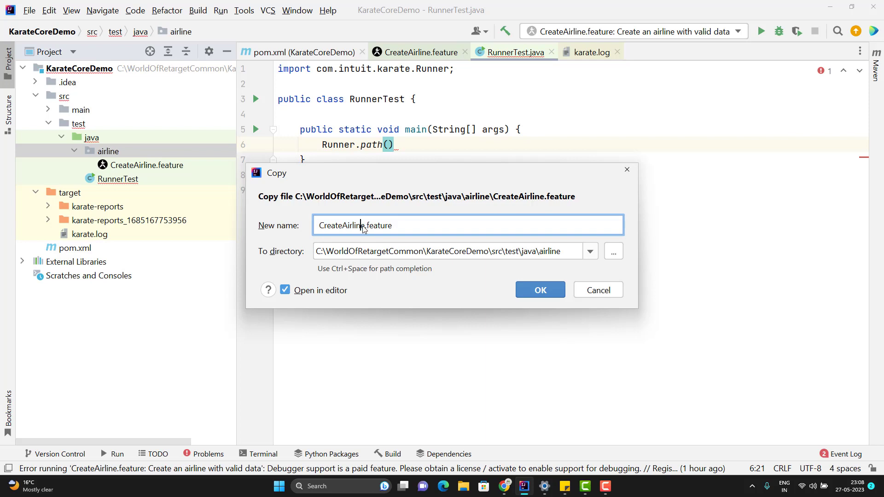
{"action": "type", "text": "1"}
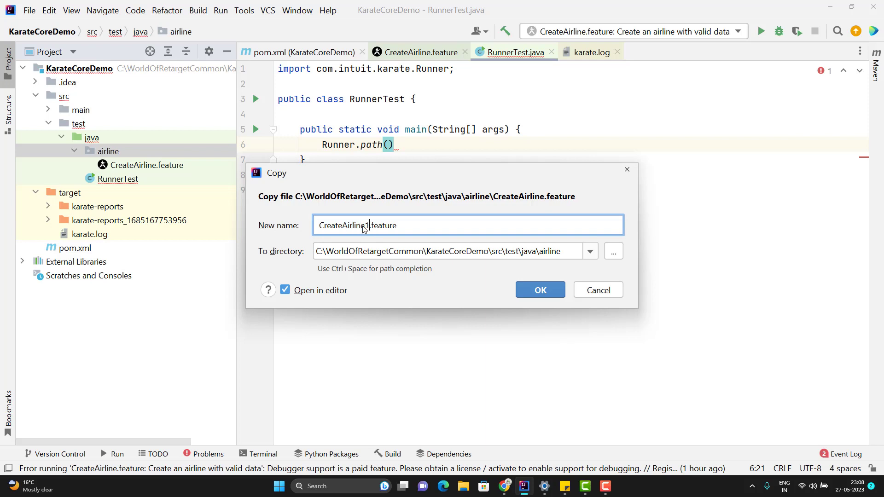
{"action": "left_click", "coordinate": [540, 291]}
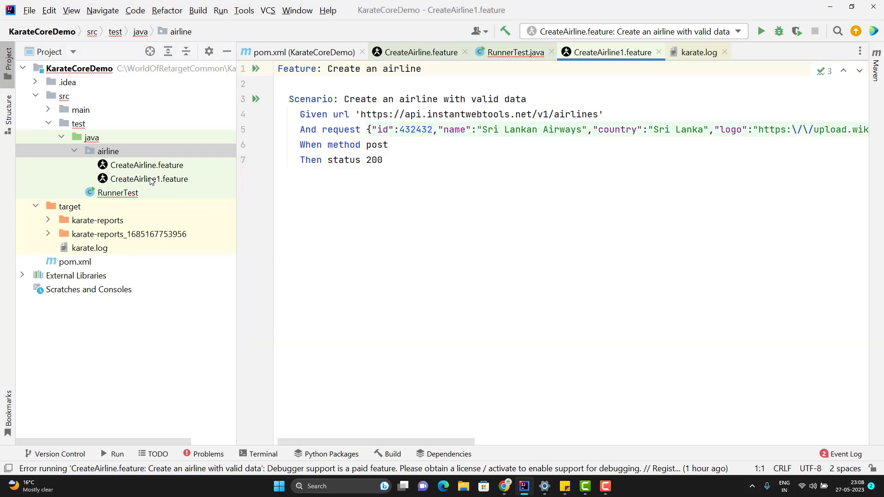
{"action": "left_click", "coordinate": [146, 165]}
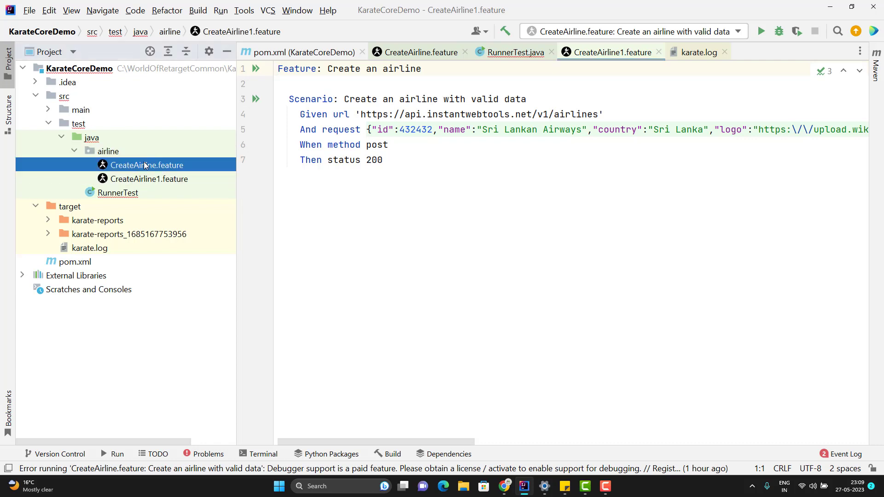
{"action": "left_click", "coordinate": [118, 192]}
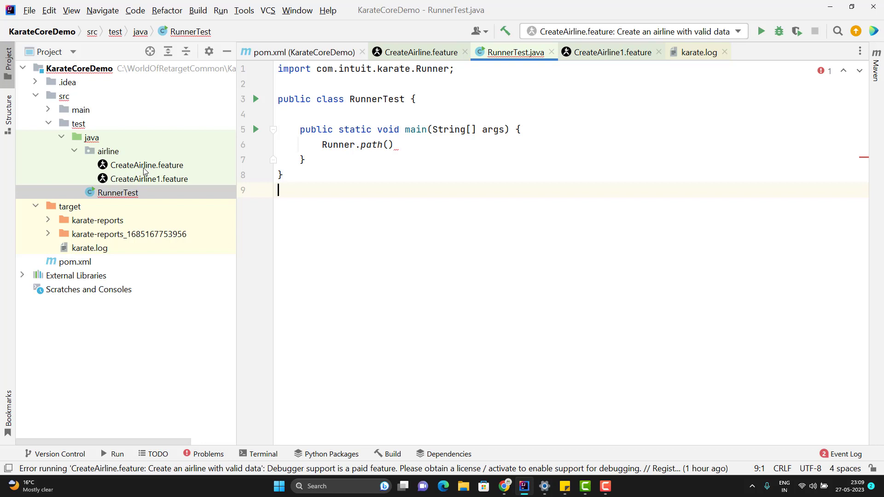
{"action": "mouse_move", "coordinate": [140, 196]}
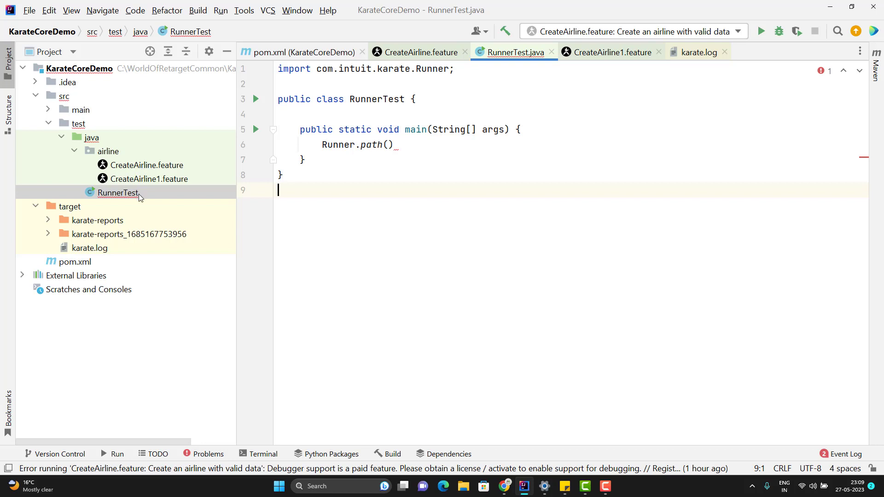
{"action": "mouse_move", "coordinate": [129, 170]}
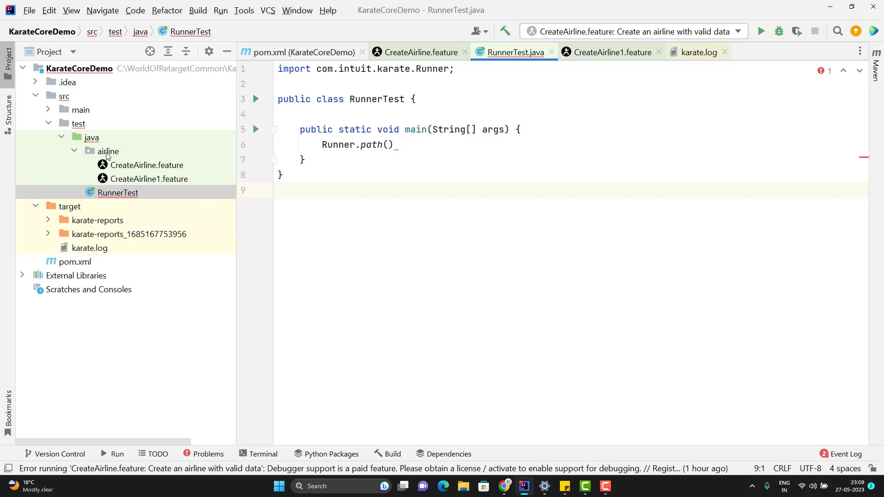
{"action": "mouse_move", "coordinate": [162, 195]}
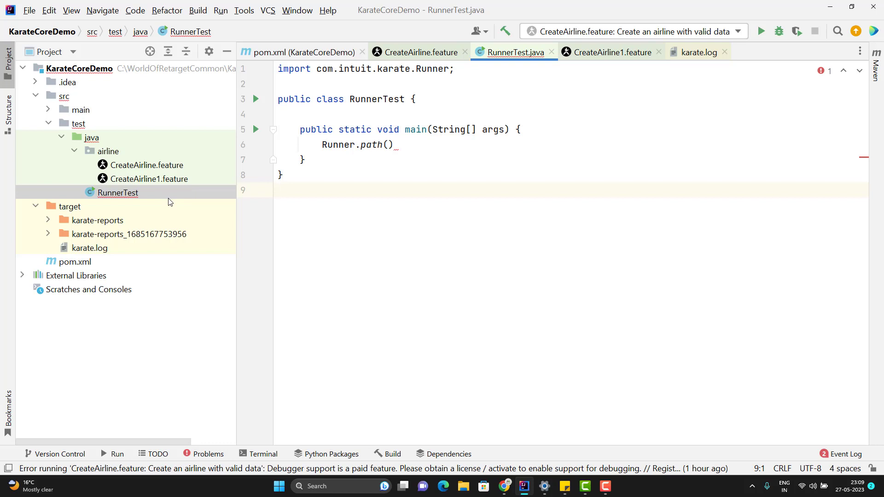
Paste src/test/java/airline/CreateAirline.feature into Runner.path and begin appending .parallel(1)
{"action": "left_click", "coordinate": [148, 165]}
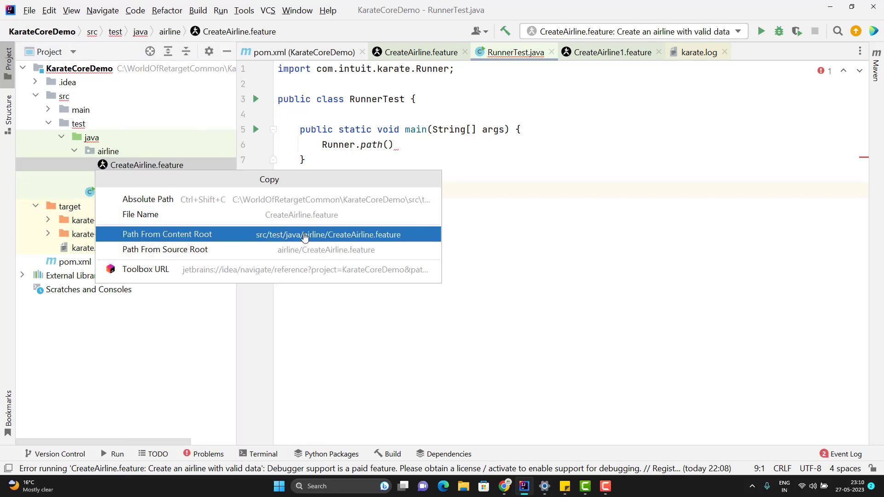
{"action": "left_click", "coordinate": [167, 235]}
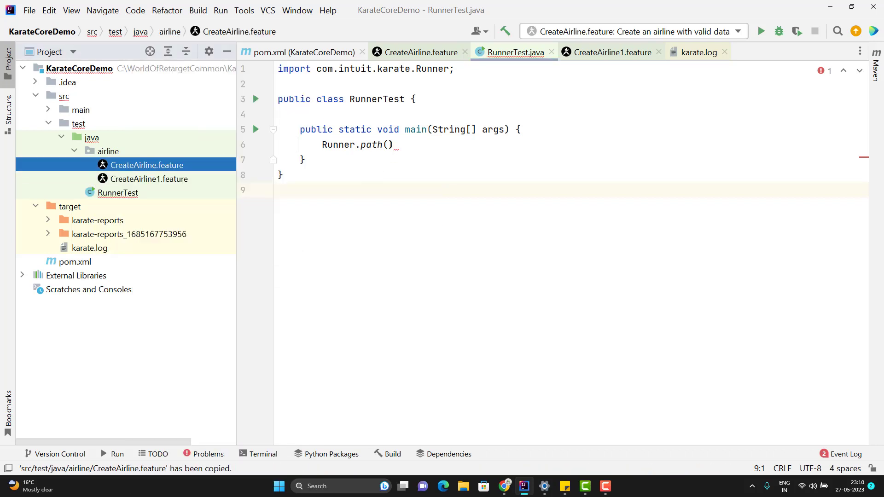
{"action": "type", "text": "\"src/test/java/airline/CreateAirline.feature\""}
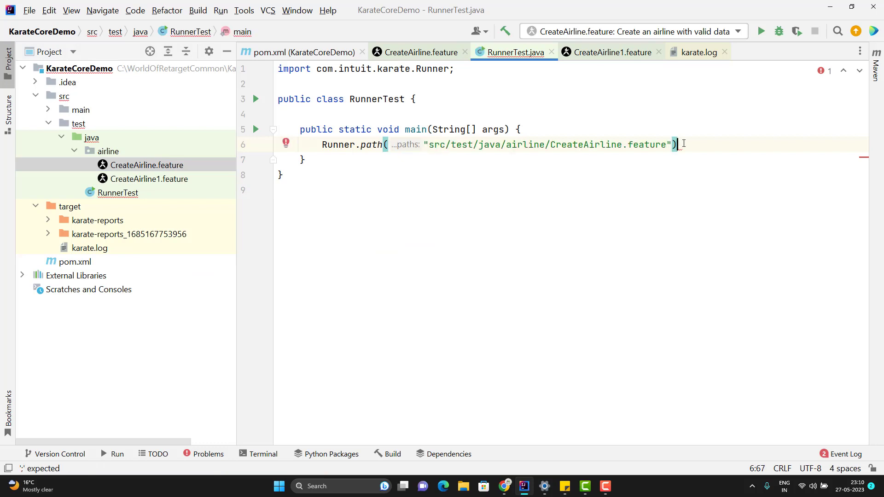
{"action": "type", "text": "."}
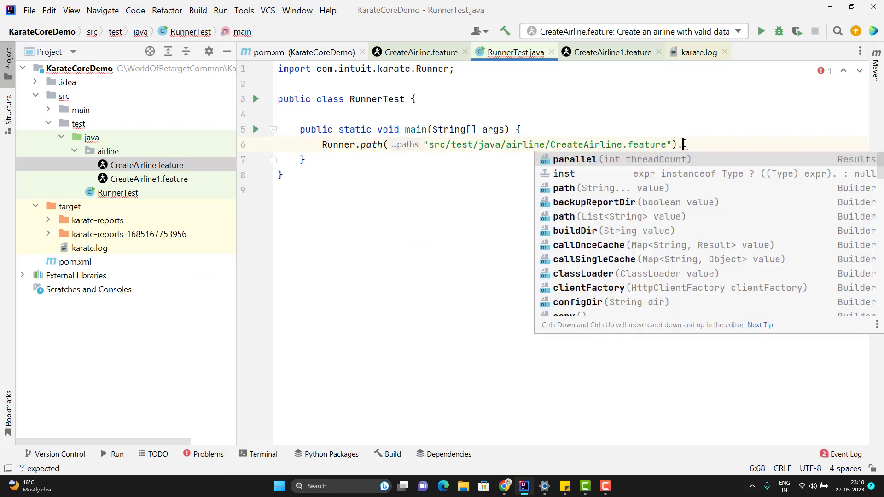
{"action": "type", "text": "parallel(1);"}
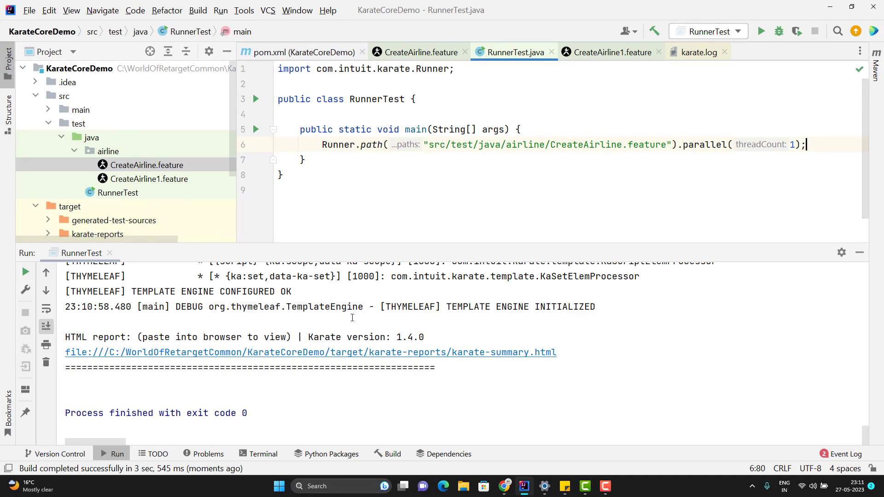
{"action": "mouse_move", "coordinate": [293, 356]}
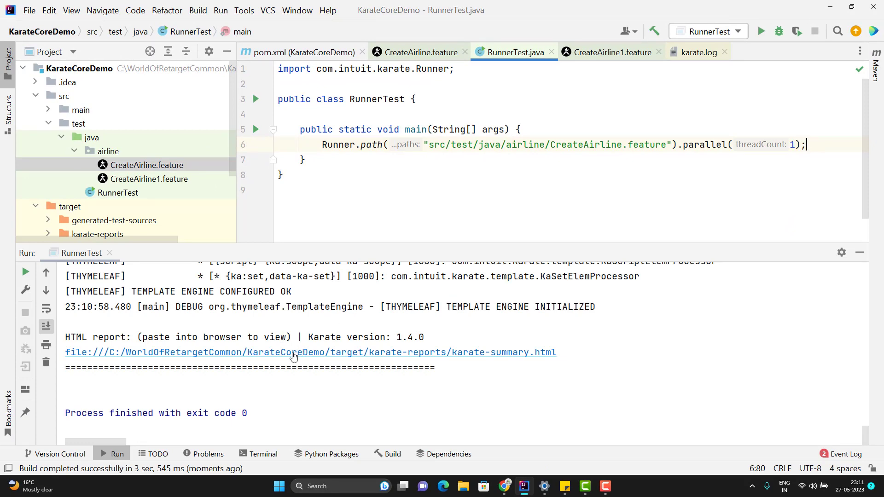
Open the karate-summary report, drill into CreateAirline.feature, and expand the failed status step
{"action": "left_click", "coordinate": [292, 352]}
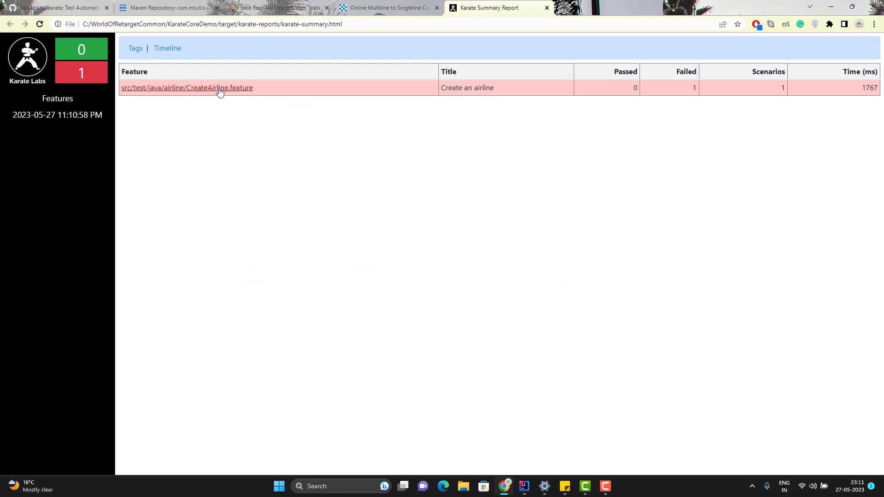
{"action": "mouse_move", "coordinate": [256, 88]}
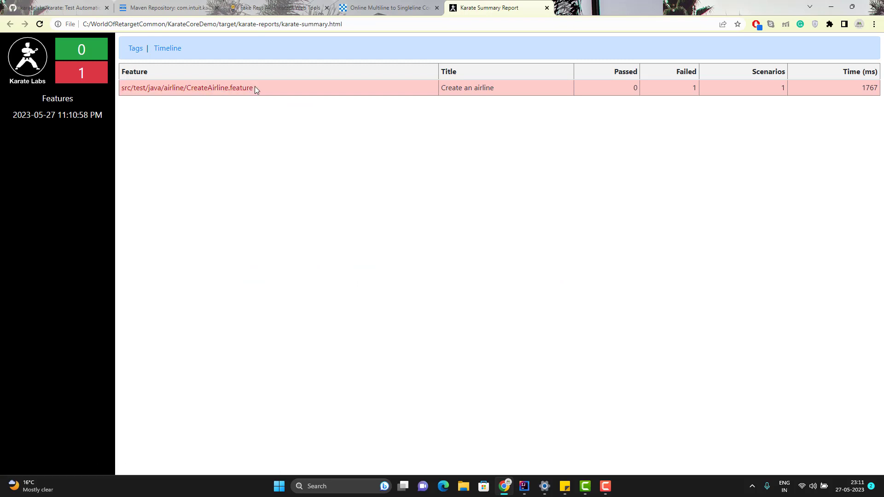
{"action": "left_click", "coordinate": [188, 88]}
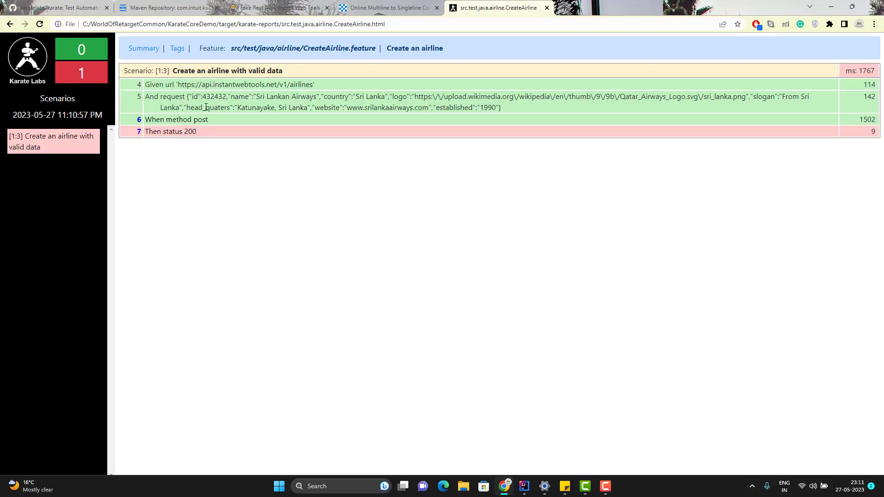
{"action": "mouse_move", "coordinate": [205, 132]}
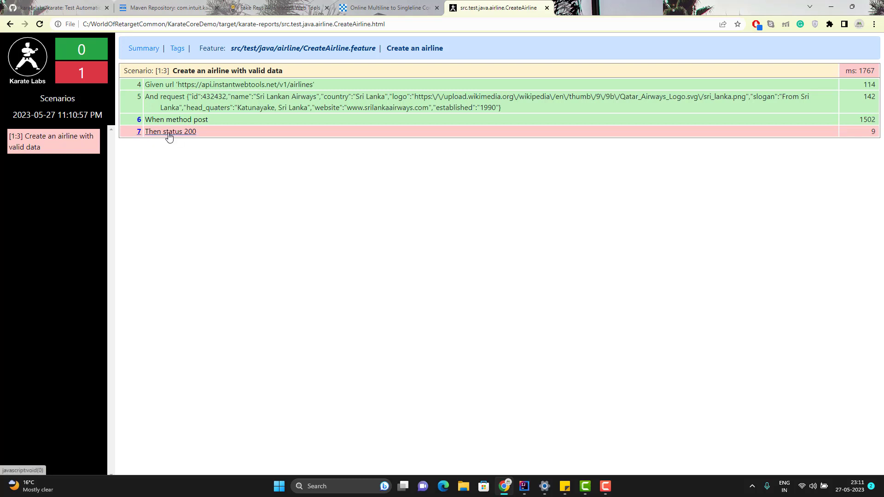
{"action": "left_click", "coordinate": [170, 132]}
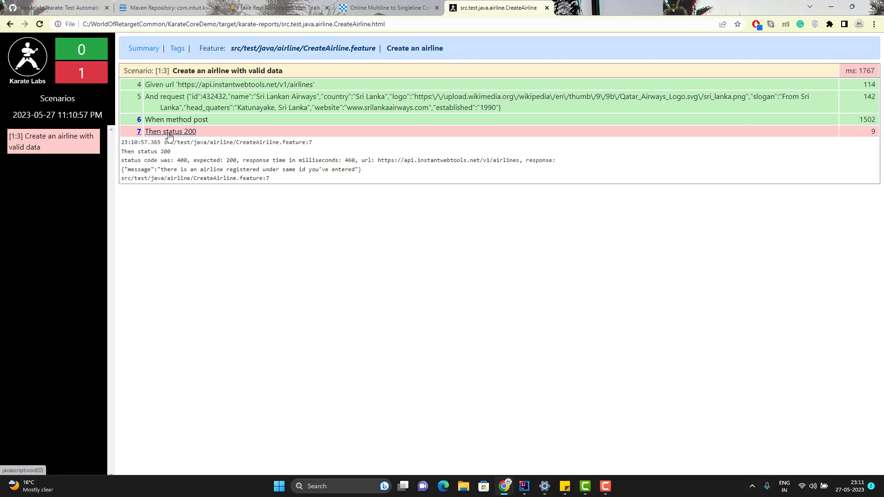
{"action": "mouse_move", "coordinate": [204, 167]}
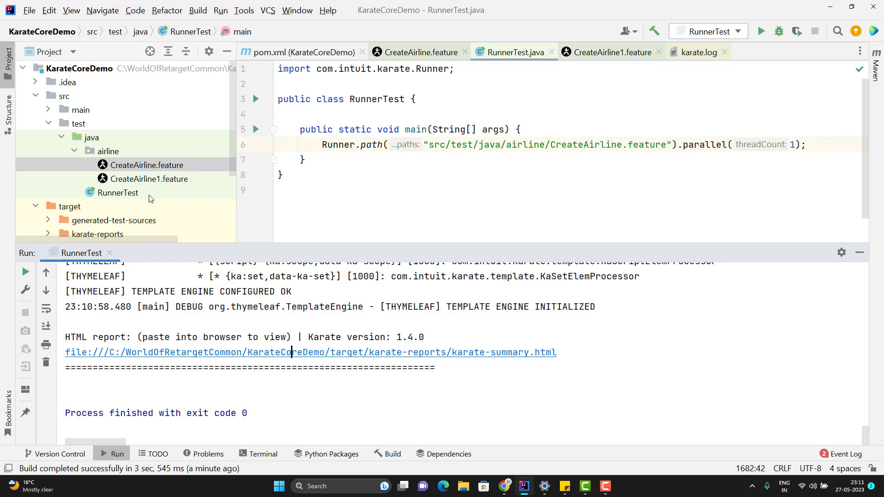
{"action": "mouse_move", "coordinate": [598, 145]}
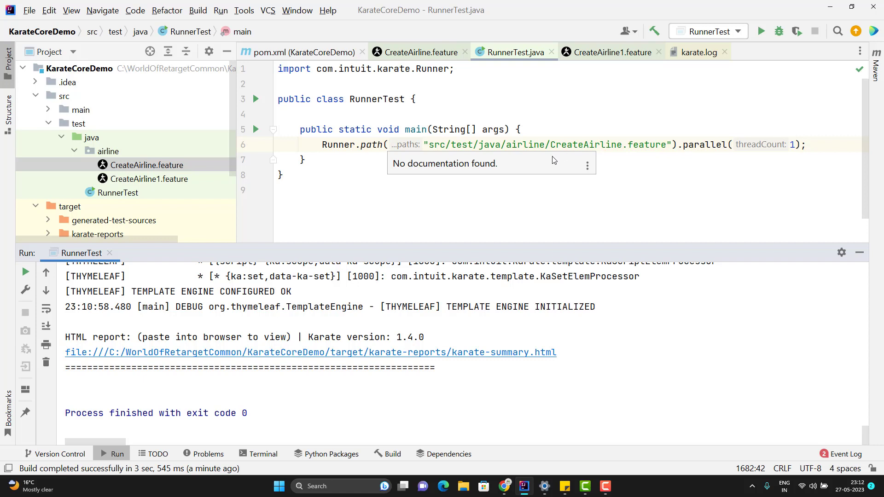
Trim CreateAirline.feature from Runner.path so it targets src/test/java/airline, then rerun
{"action": "left_click", "coordinate": [551, 145]}
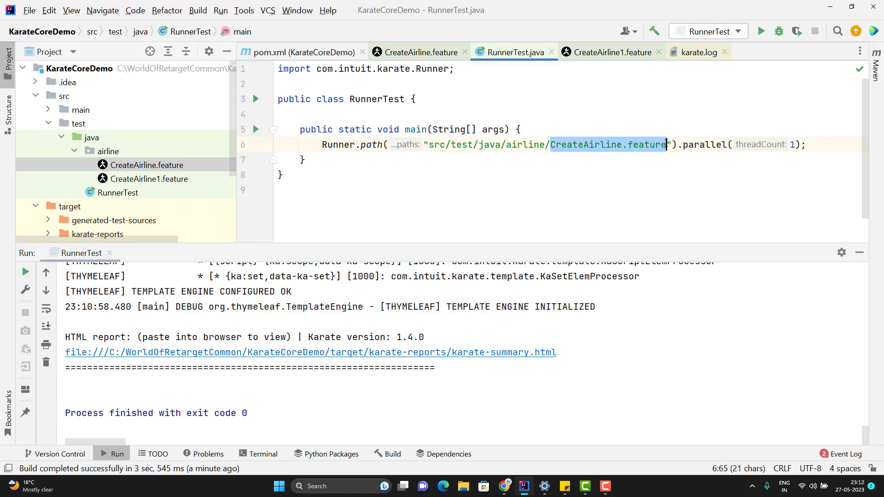
{"action": "key", "text": "Delete"}
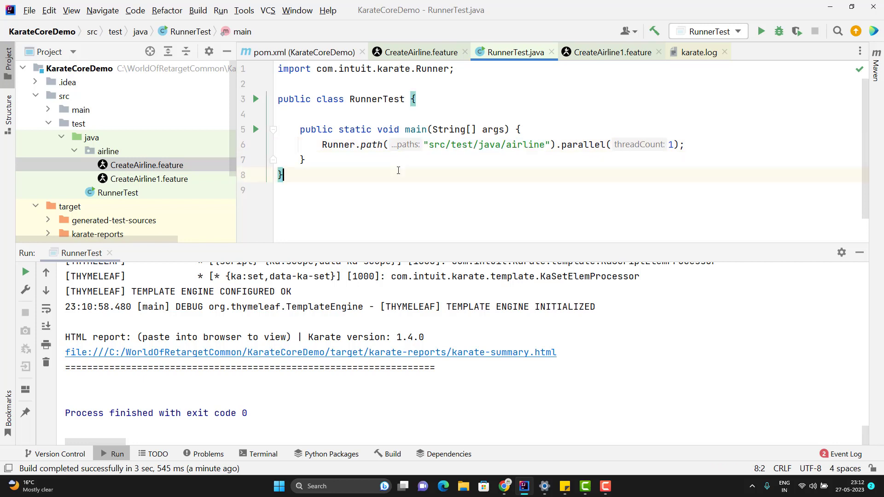
{"action": "left_click", "coordinate": [256, 129]}
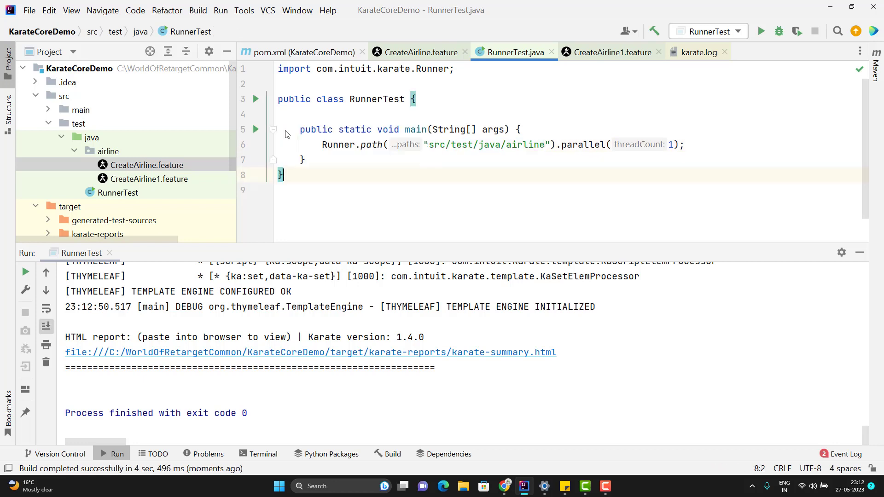
{"action": "mouse_move", "coordinate": [379, 356]}
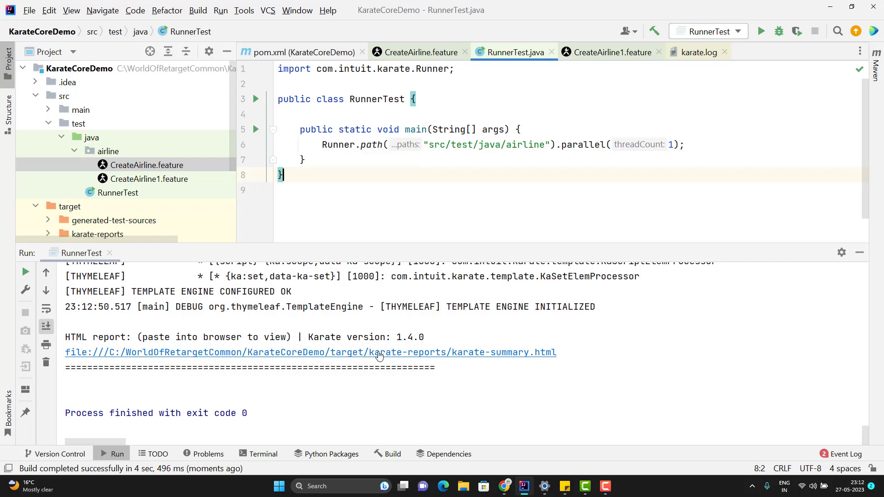
Open karate-summary.html from the Run output in Chrome
{"action": "left_click", "coordinate": [379, 352]}
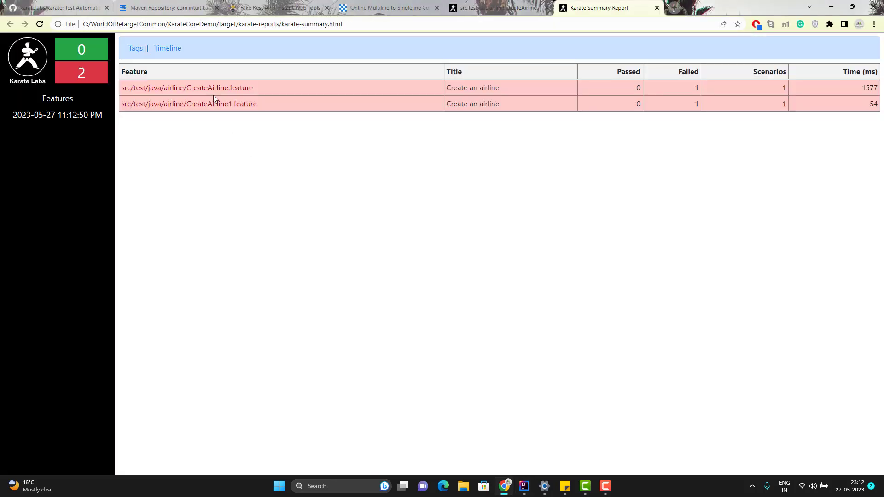
{"action": "mouse_move", "coordinate": [207, 120]}
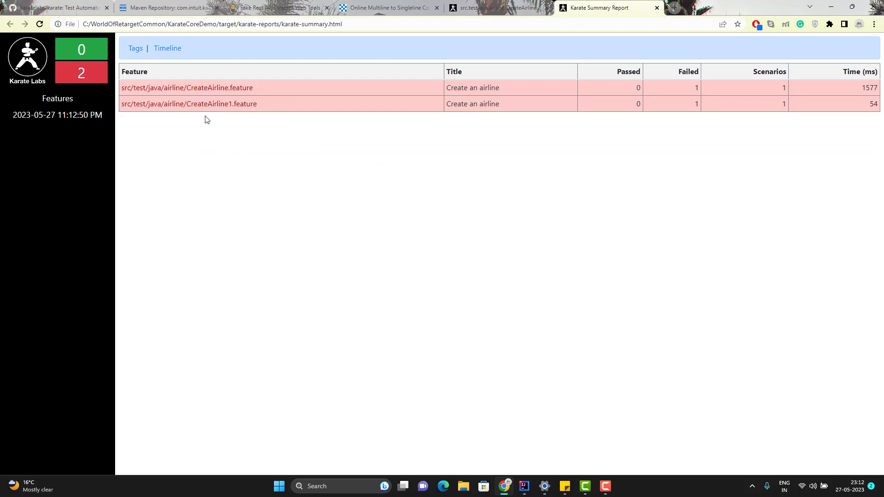
{"action": "mouse_move", "coordinate": [761, 88]}
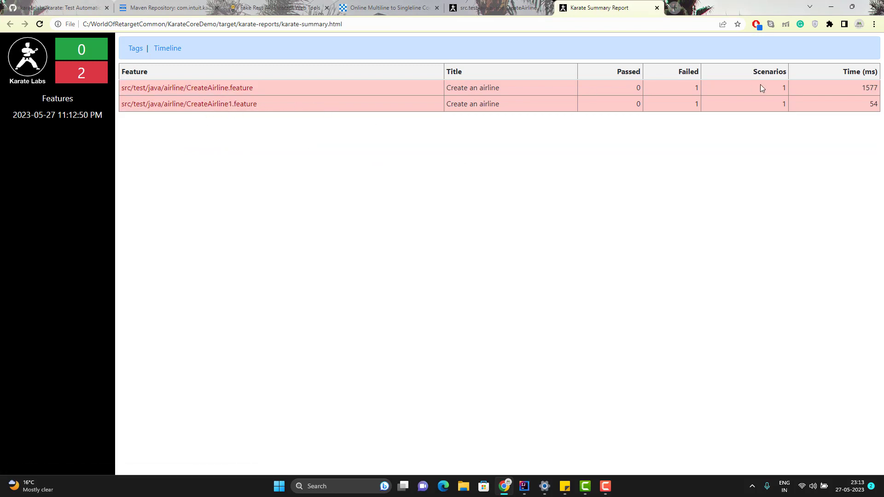
{"action": "mouse_move", "coordinate": [420, 140]}
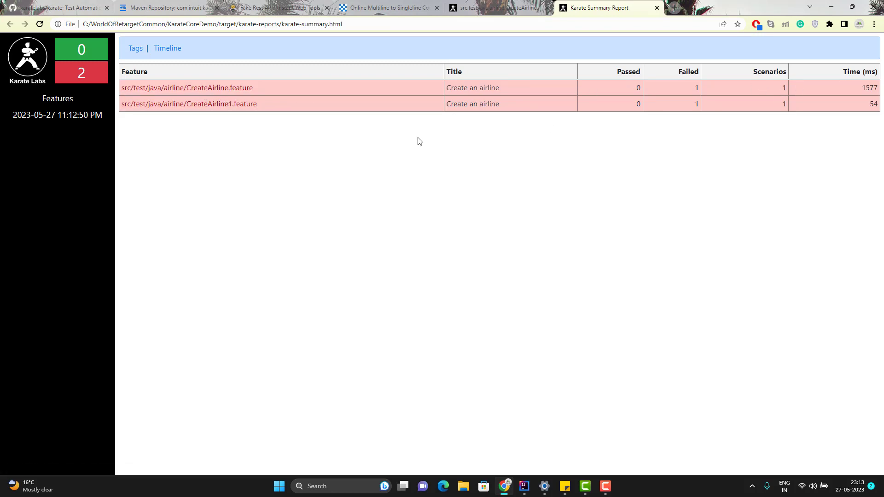
{"action": "mouse_move", "coordinate": [255, 105]}
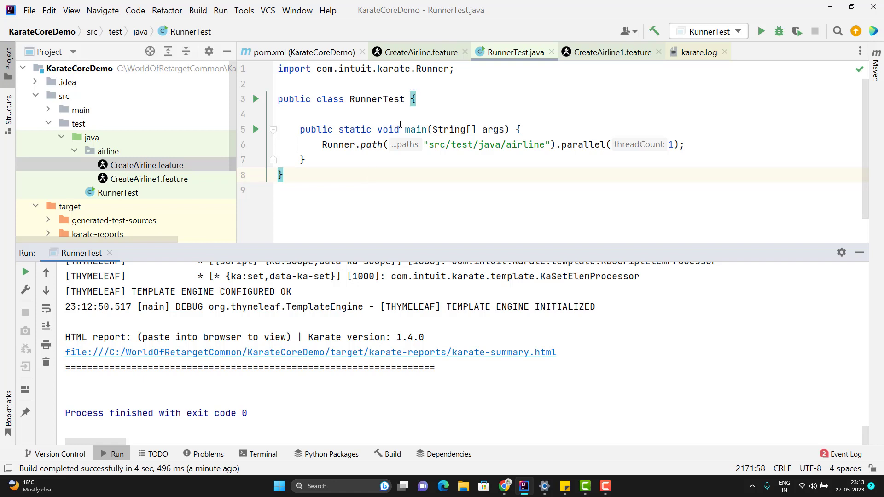
{"action": "mouse_move", "coordinate": [400, 152]}
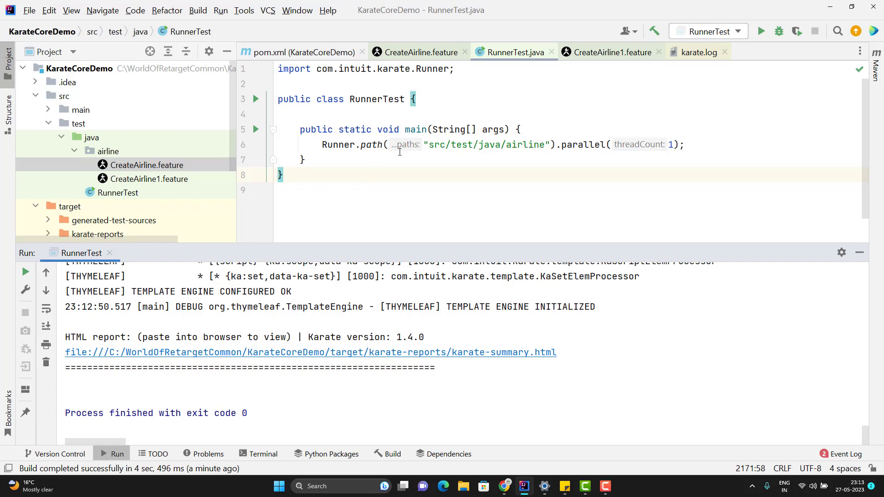
{"action": "mouse_move", "coordinate": [412, 136]}
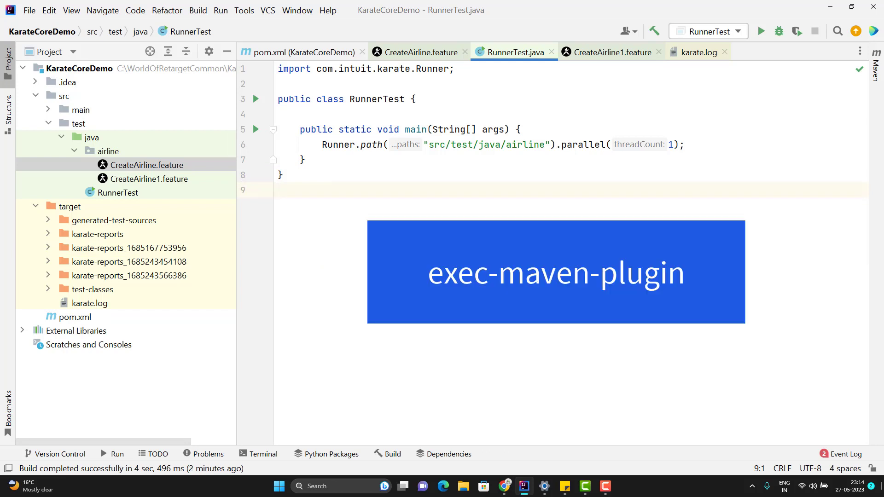
Close the Run tool window and open the project's pom.xml
{"action": "left_click", "coordinate": [503, 486]}
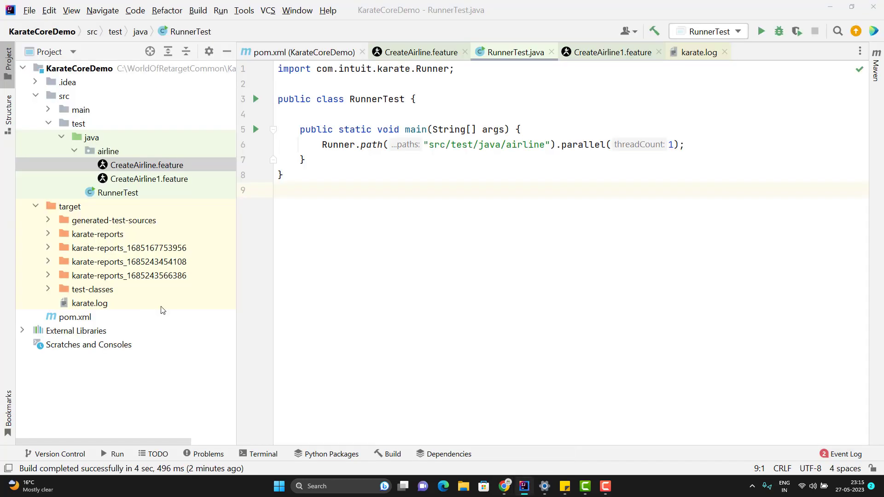
{"action": "left_click", "coordinate": [75, 316]}
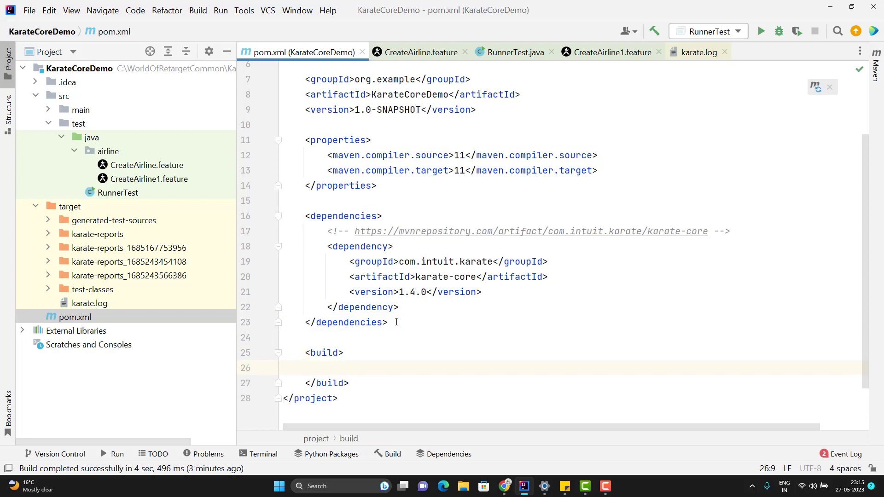
Type the exec-maven-plugin 3.1.0 plugin block with classpathScope set to test
{"action": "type", "text": "<"}
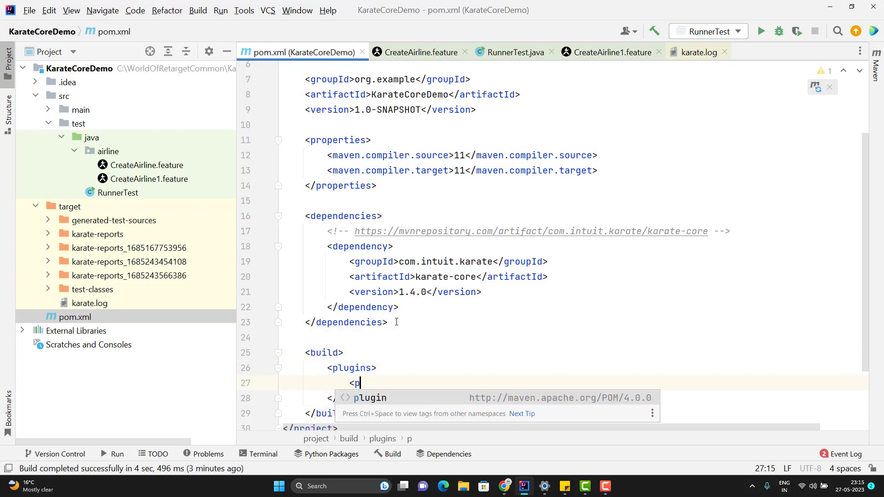
{"action": "type", "text": "plugin>"}
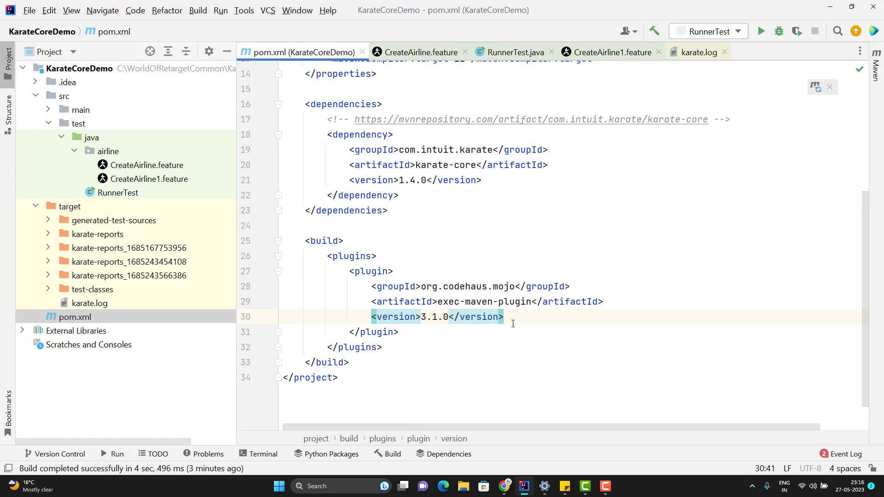
{"action": "mouse_move", "coordinate": [118, 197]}
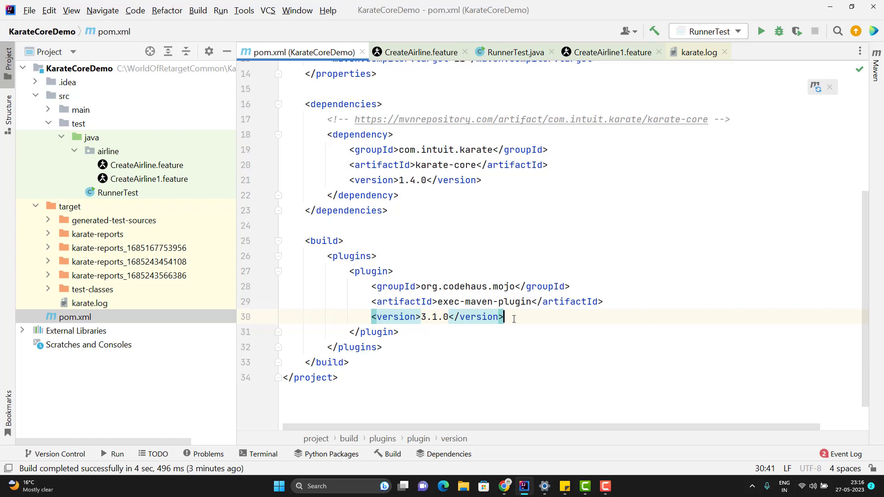
{"action": "mouse_move", "coordinate": [290, 195]}
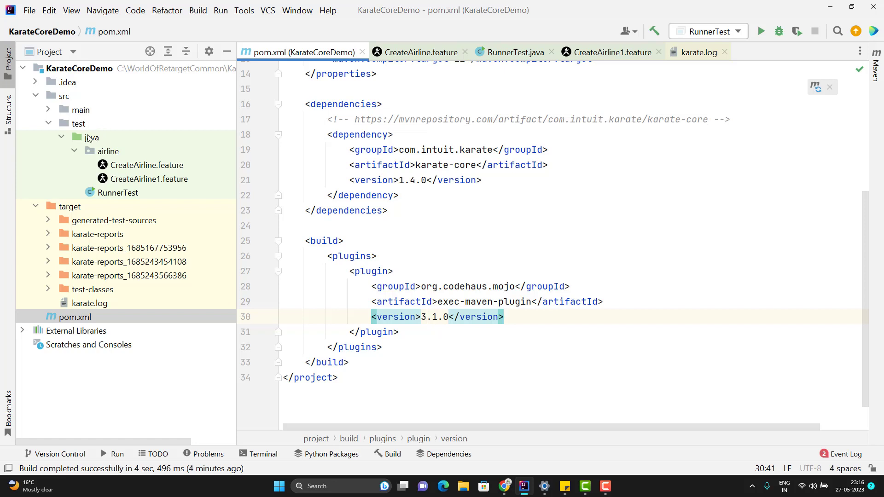
{"action": "mouse_move", "coordinate": [513, 302]}
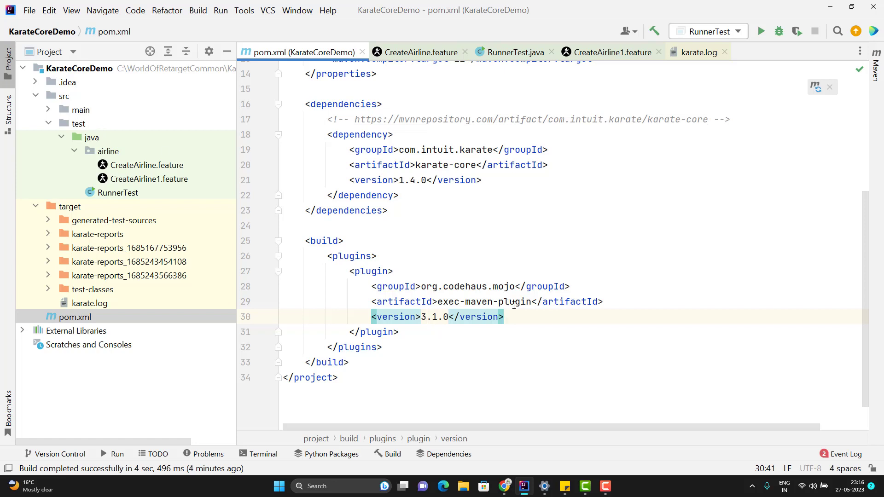
{"action": "type", "text": "<"}
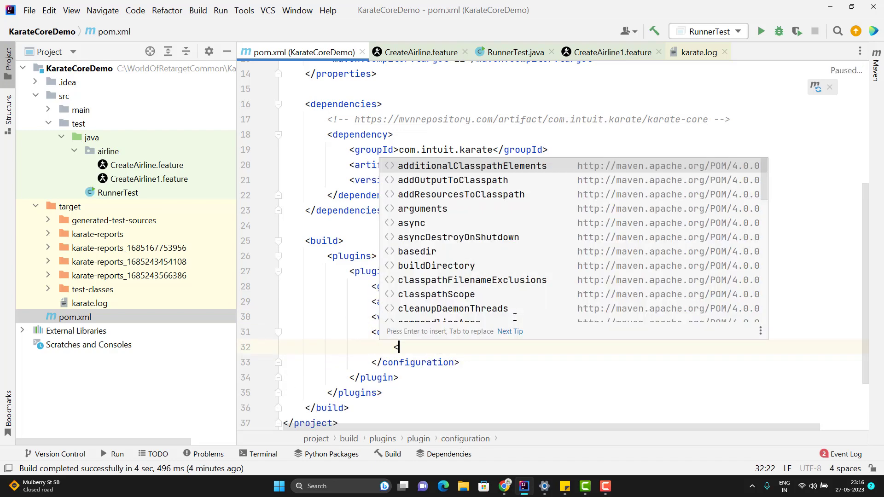
{"action": "left_click", "coordinate": [436, 294]}
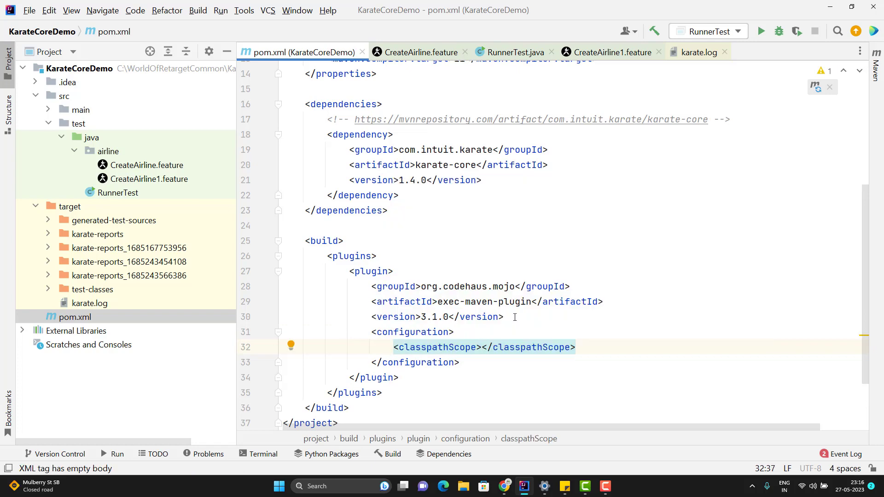
{"action": "type", "text": "test"}
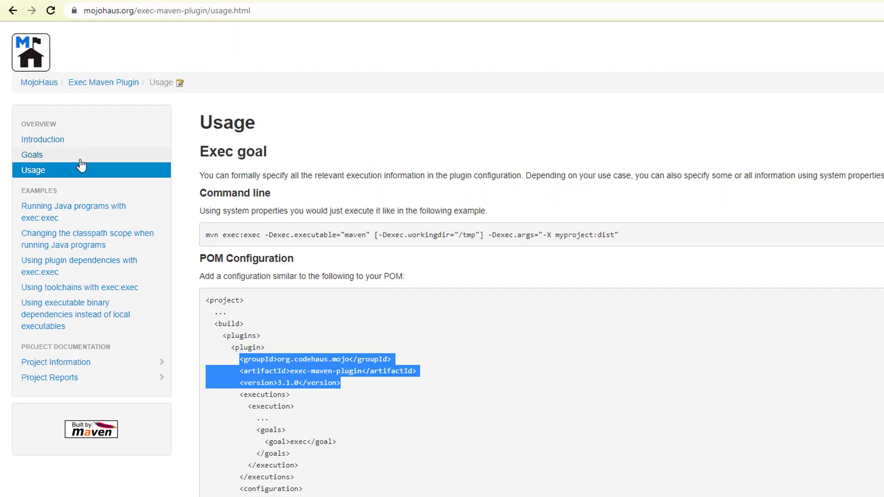
{"action": "mouse_move", "coordinate": [346, 248]}
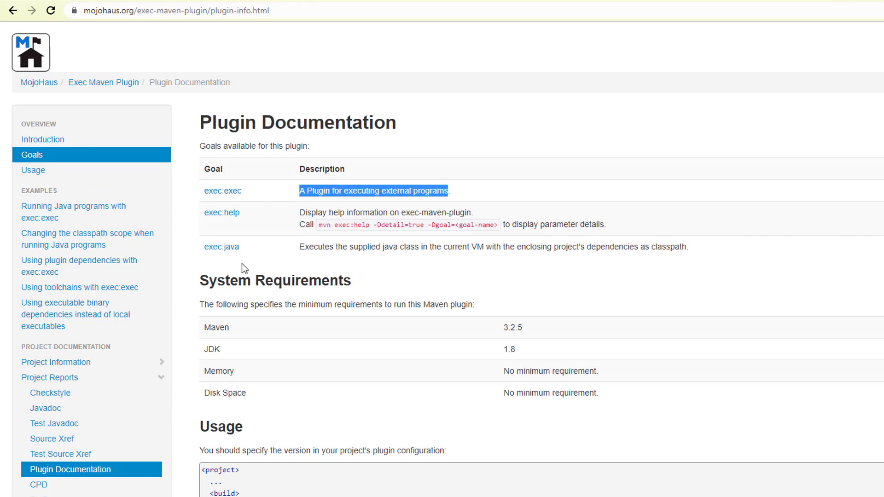
{"action": "mouse_move", "coordinate": [201, 261]}
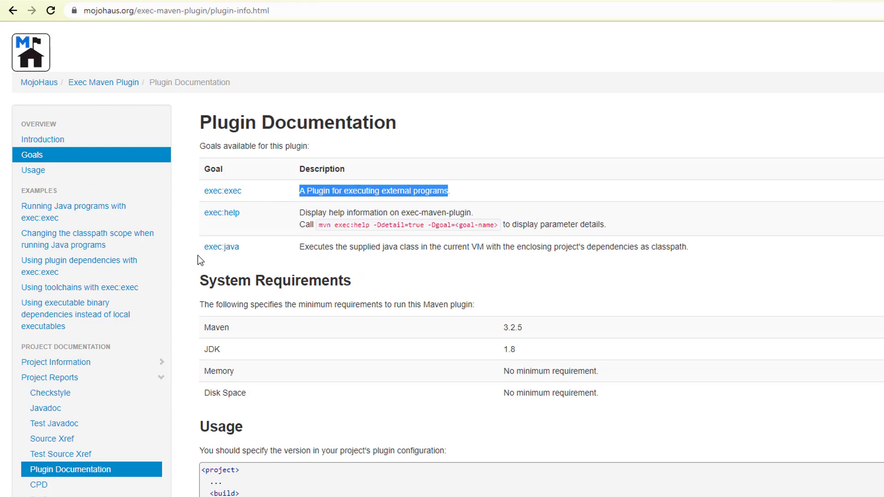
{"action": "mouse_move", "coordinate": [301, 248]}
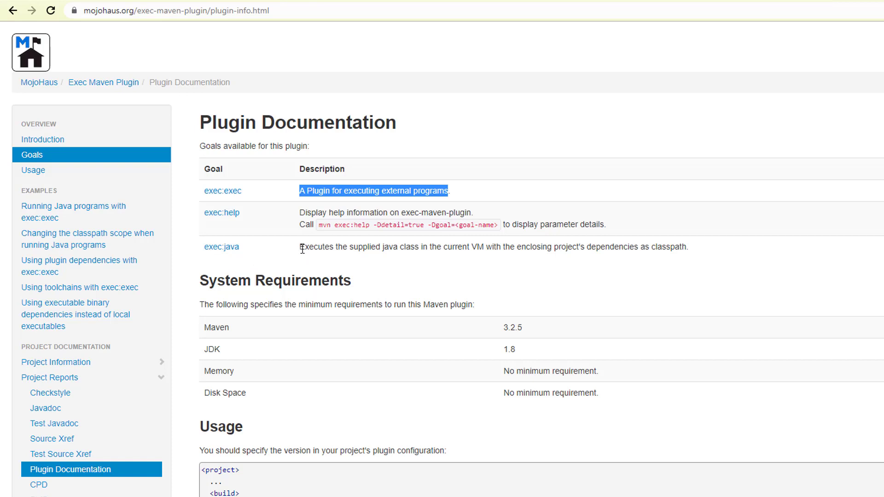
Highlight the exec:java goal description on the plugin's goals page
{"action": "left_click_drag", "start_coordinate": [299, 247], "coordinate": [436, 246]}
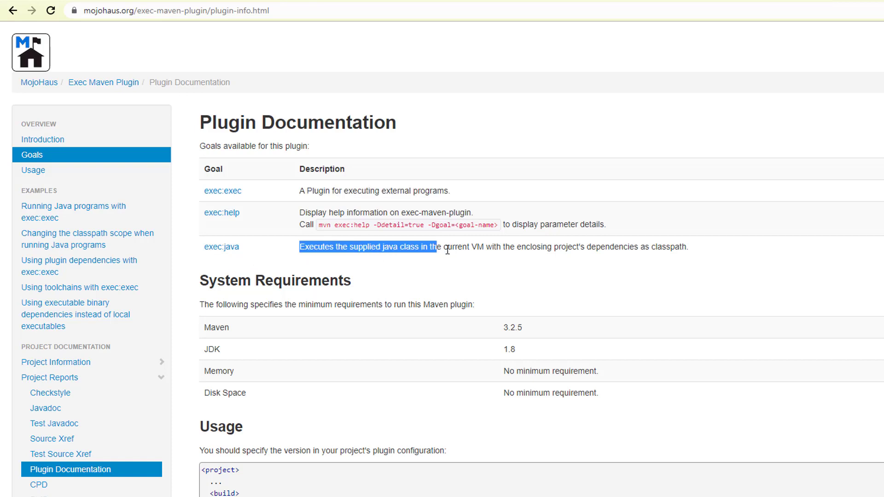
{"action": "left_click_drag", "start_coordinate": [435, 246], "coordinate": [547, 247]}
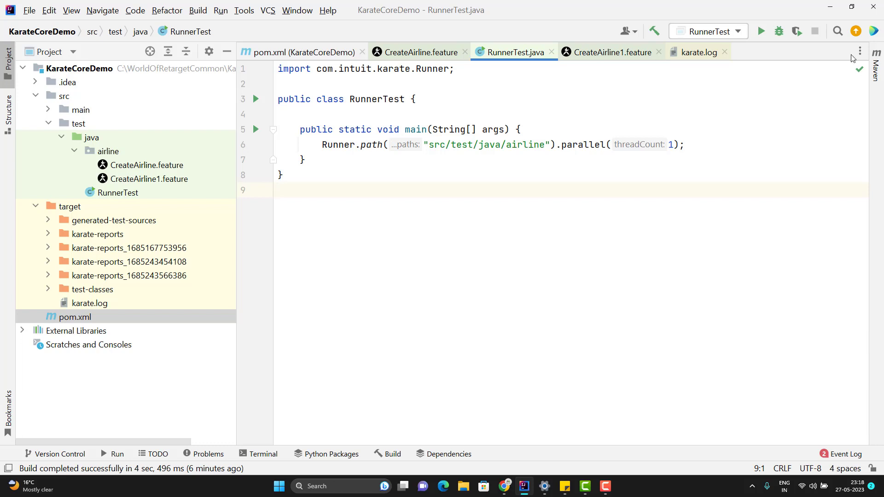
From the Maven panel's Execute Maven Goal box, enter 'clean test-compile'
{"action": "left_click", "coordinate": [878, 64]}
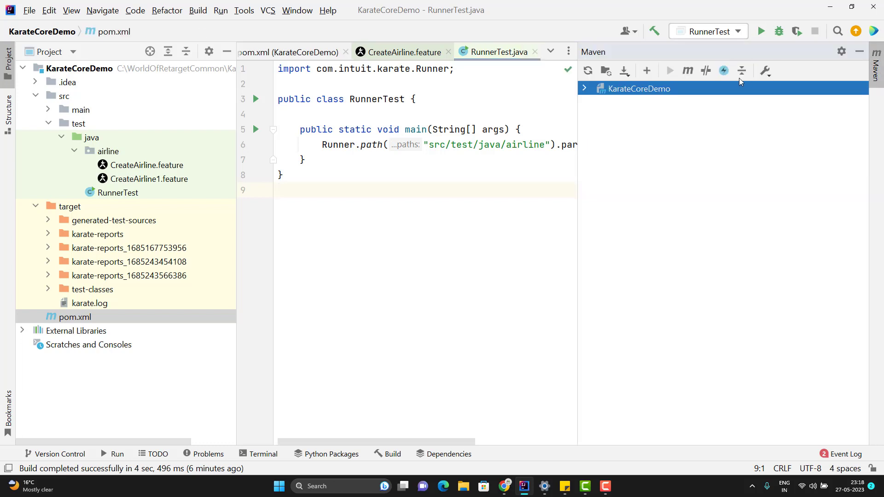
{"action": "mouse_move", "coordinate": [687, 71]}
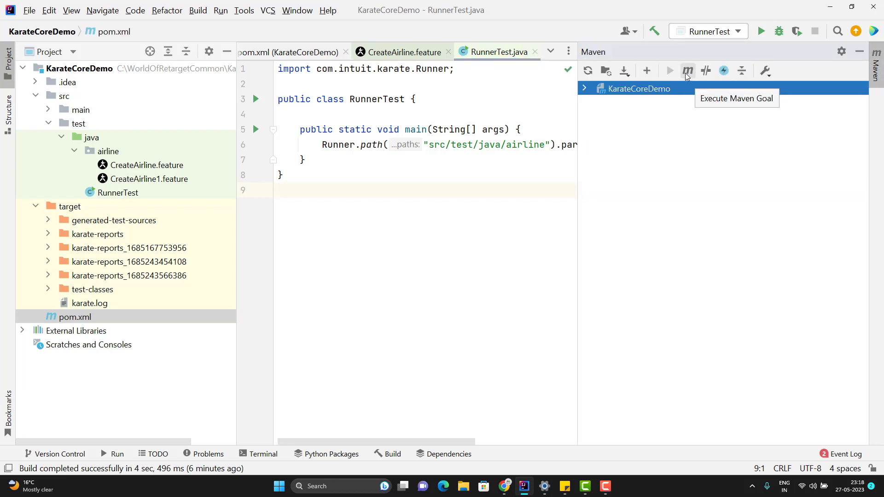
{"action": "mouse_move", "coordinate": [743, 31]}
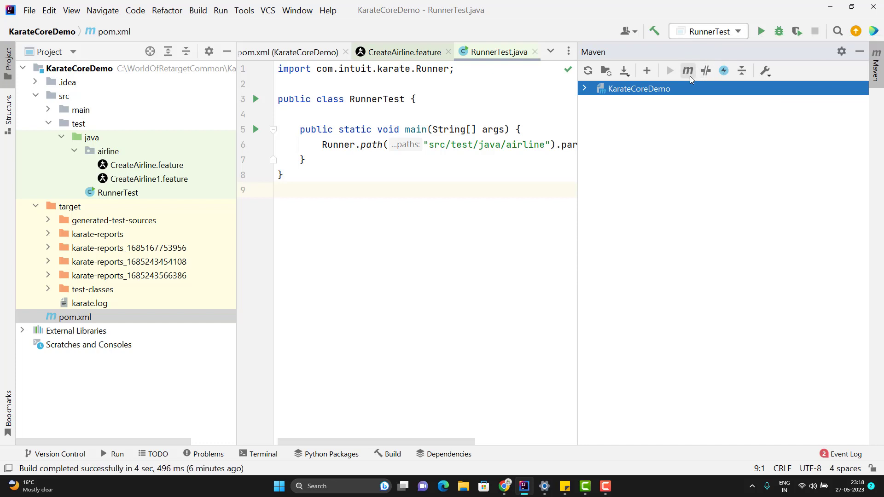
{"action": "left_click", "coordinate": [688, 70]}
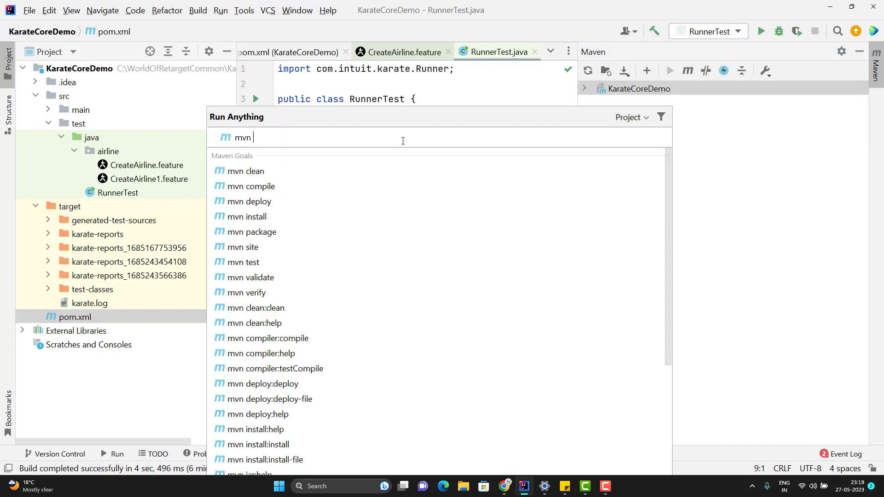
{"action": "type", "text": "clean"}
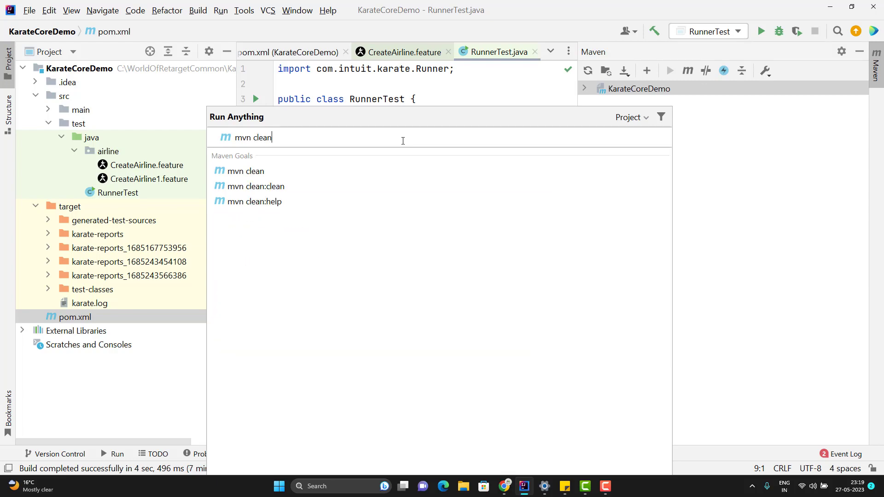
{"action": "type", "text": "t"}
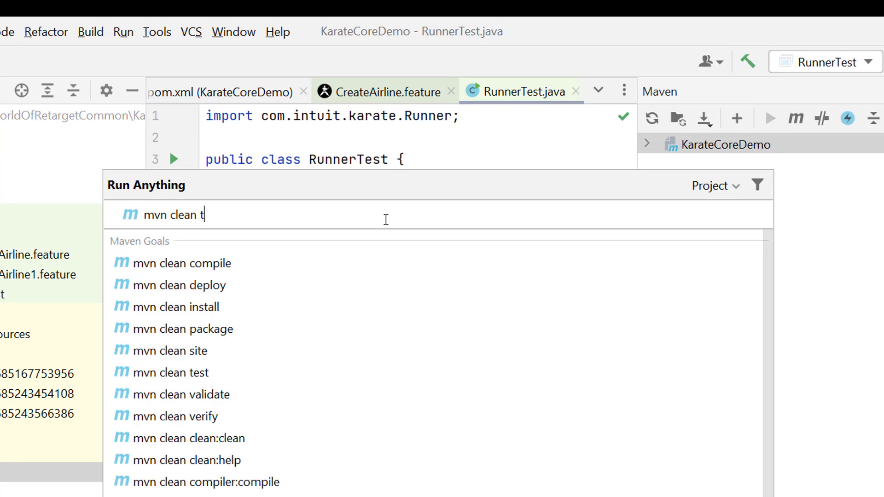
{"action": "type", "text": "est-comp"}
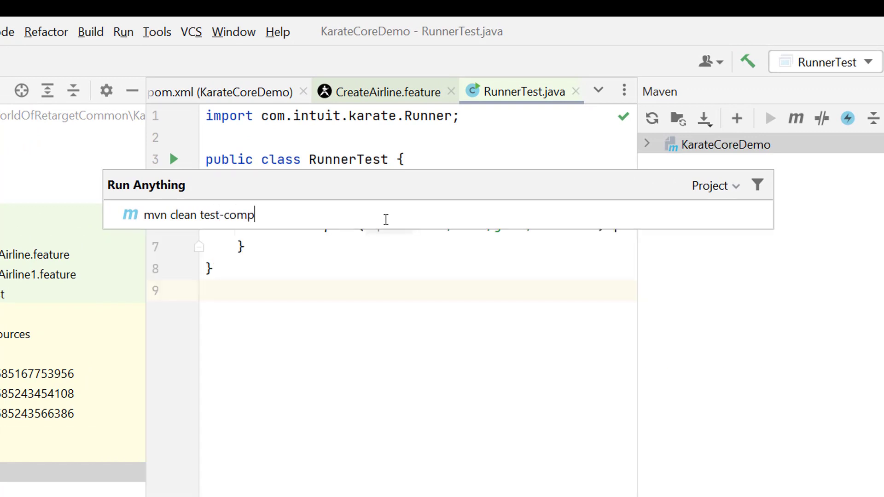
{"action": "type", "text": "ile"}
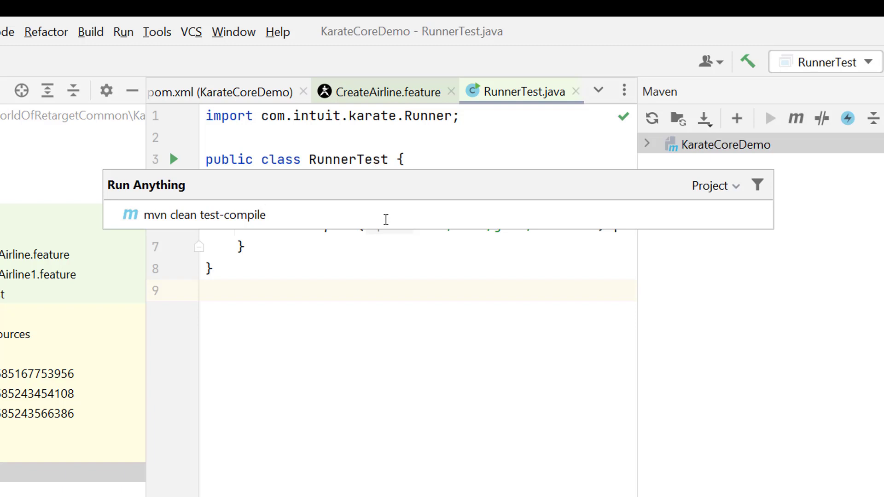
Append exec:java -Dexec.mainClass=RunnerTest to the Maven command and highlight the property
{"action": "type", "text": "e"}
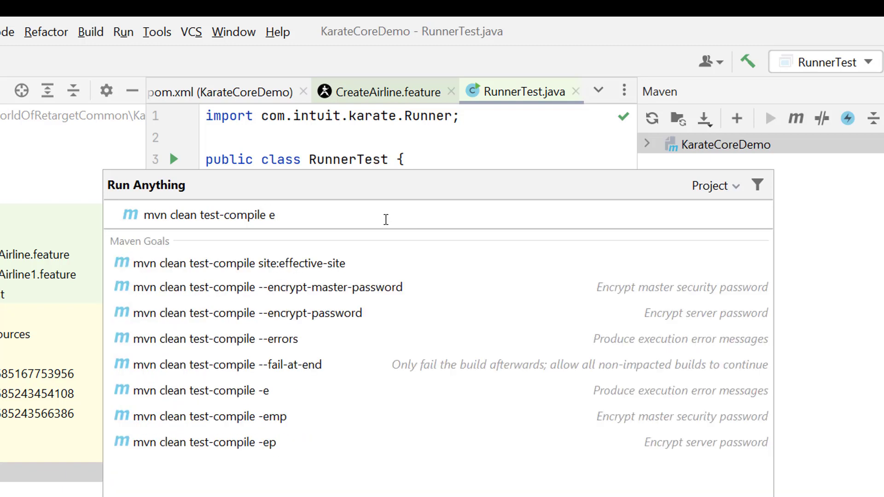
{"action": "type", "text": "xec"}
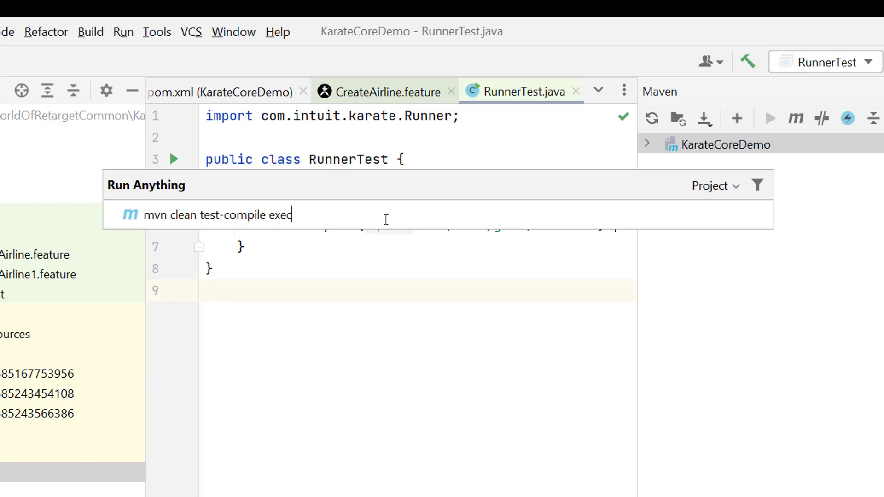
{"action": "type", "text": ":java"}
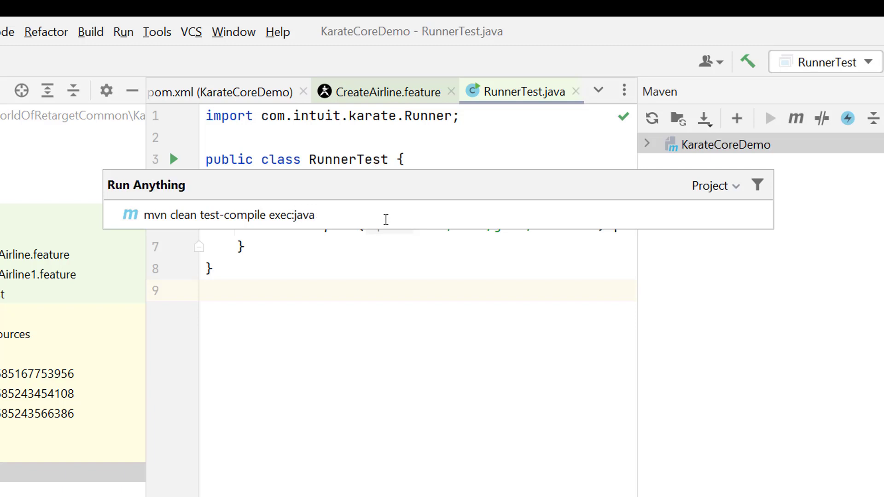
{"action": "type", "text": "-D"}
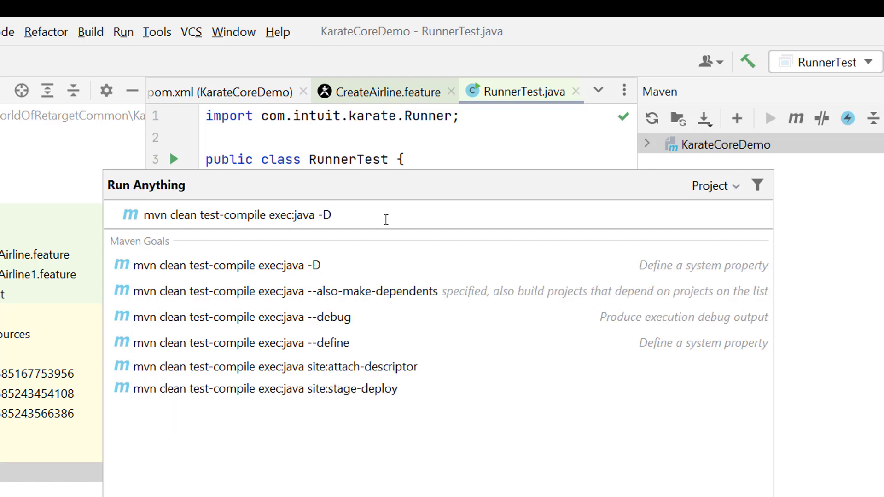
{"action": "type", "text": "exe"}
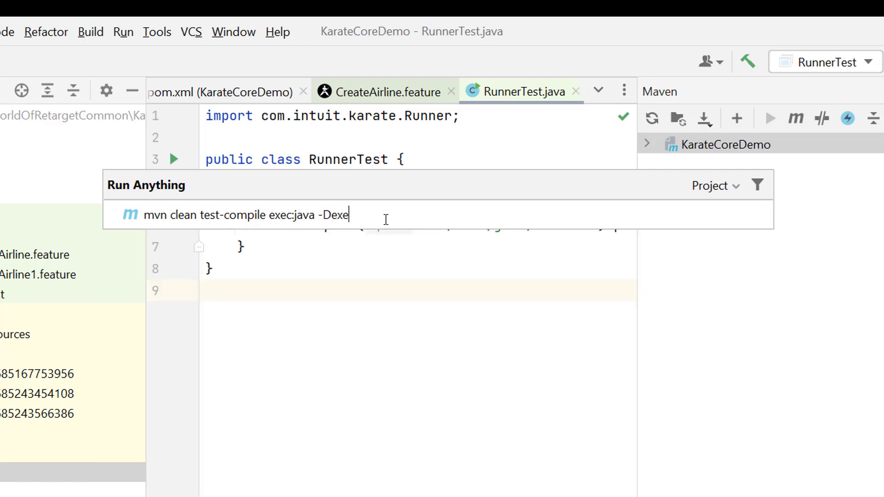
{"action": "type", "text": "c.mainClass"}
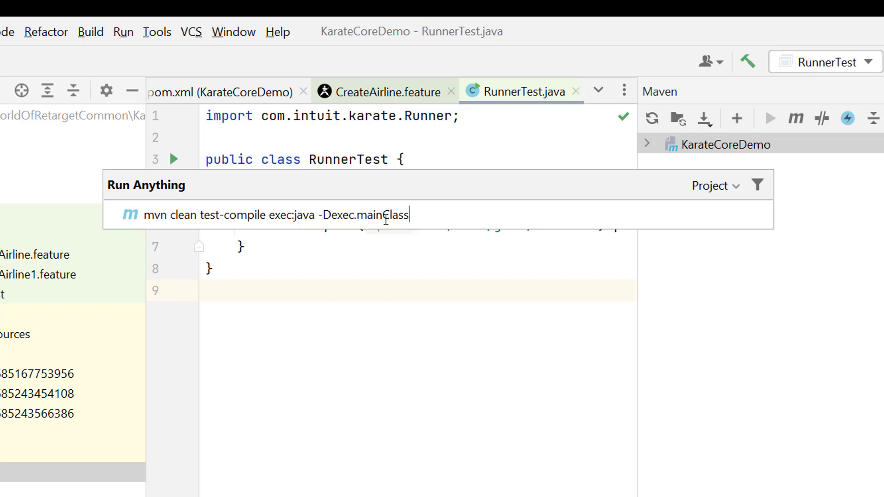
{"action": "type", "text": "="}
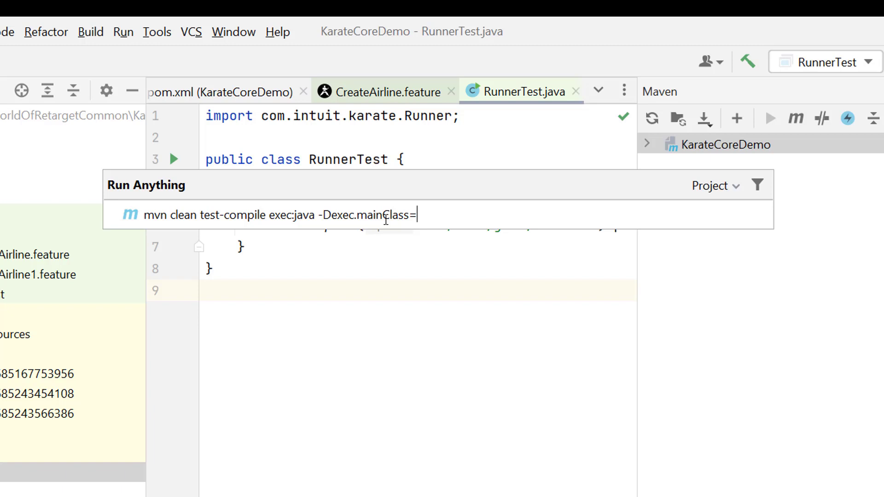
{"action": "type", "text": "RunnerTest"}
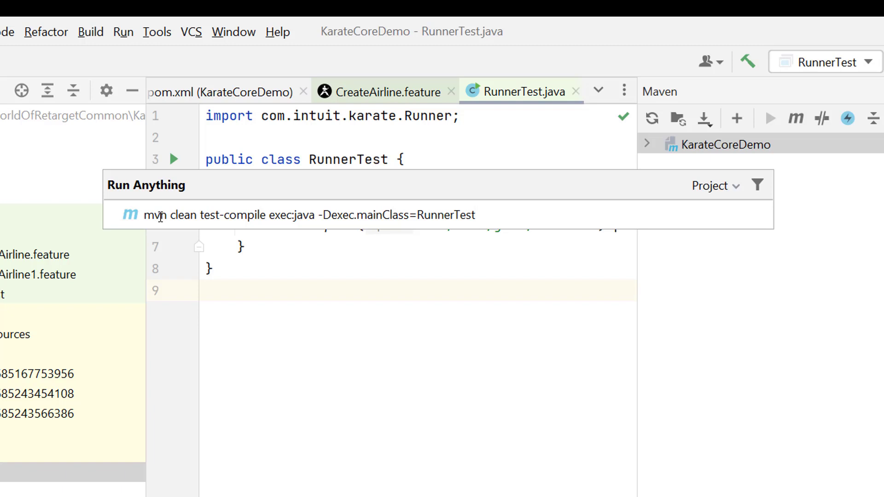
{"action": "mouse_move", "coordinate": [186, 217]}
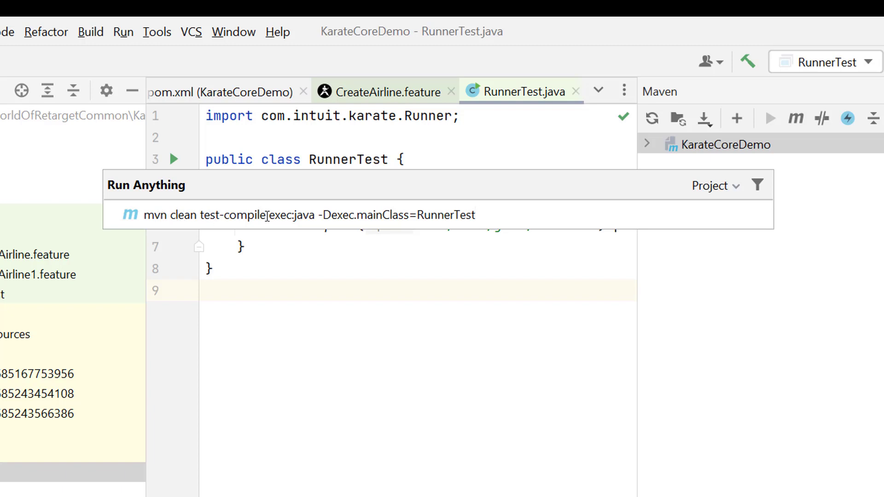
{"action": "double_click", "coordinate": [288, 215]}
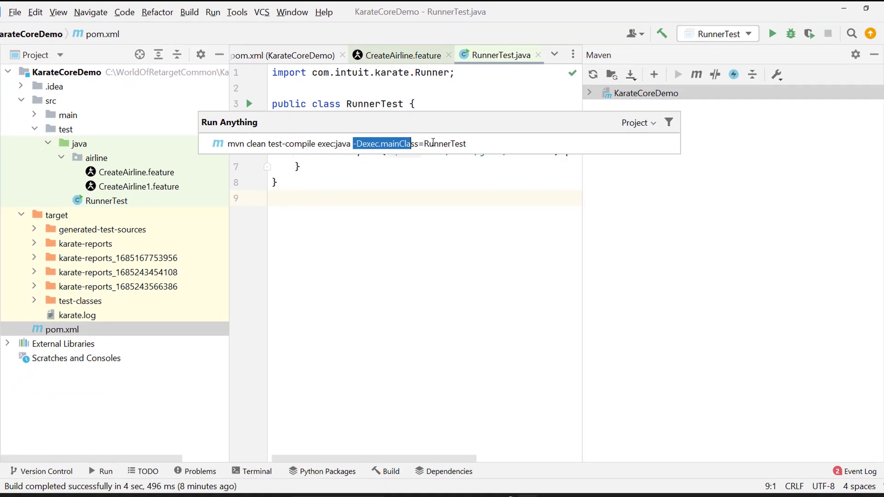
Execute mvn clean test-compile exec:java for RunnerTest and confirm BUILD SUCCESS in the Run window
{"action": "key", "text": "Enter"}
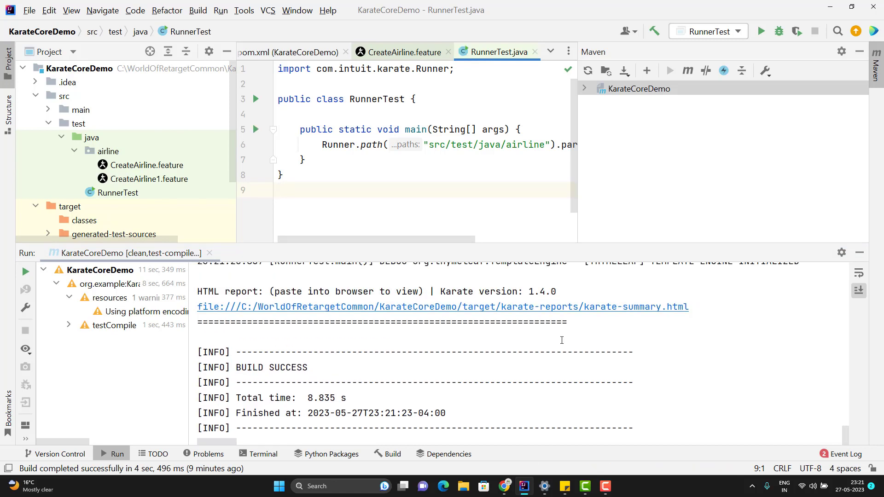
{"action": "mouse_move", "coordinate": [468, 308]}
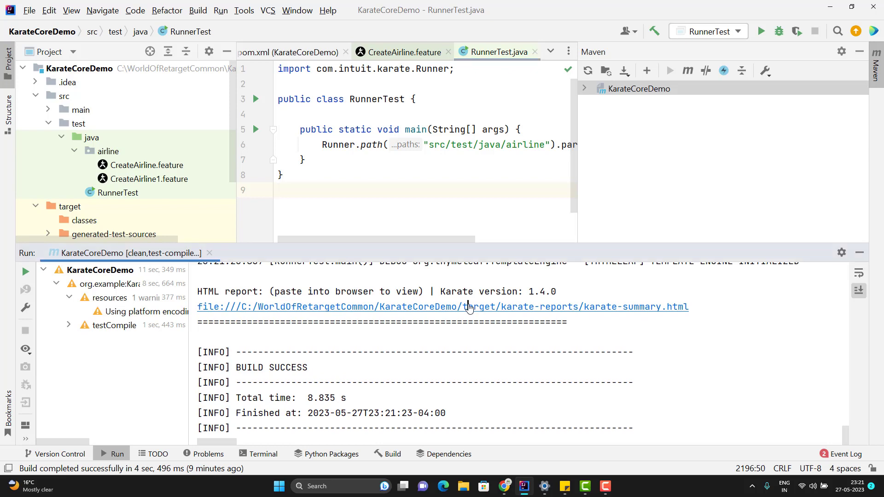
{"action": "left_click", "coordinate": [468, 307]}
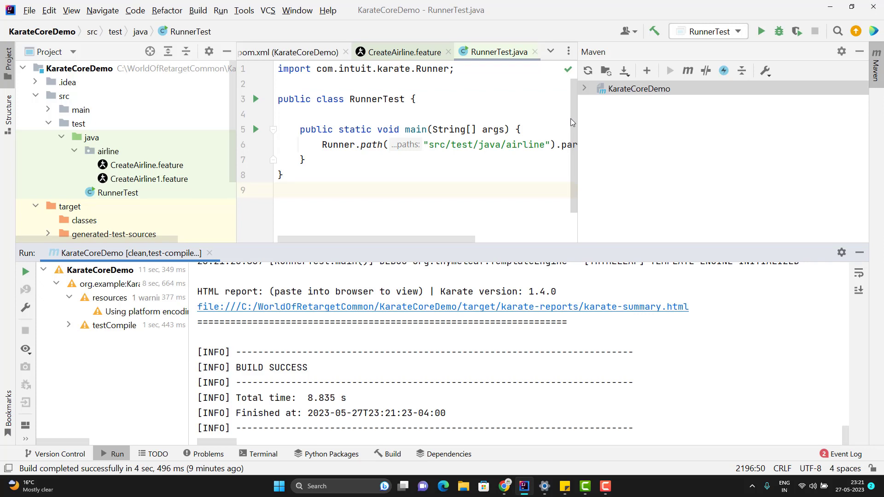
Add a Maven run configuration 'Runner' for clean test-compile exec:java, dropping the mvn prefix
{"action": "left_click", "coordinate": [739, 31]}
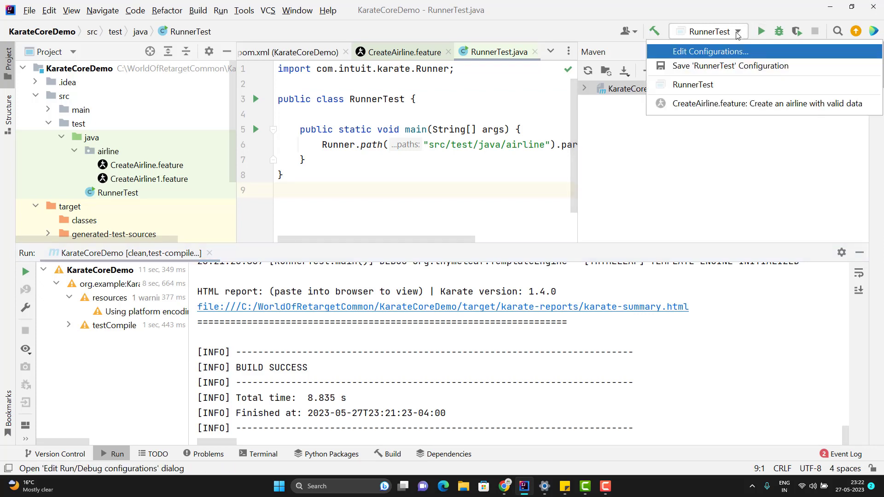
{"action": "left_click", "coordinate": [721, 52]}
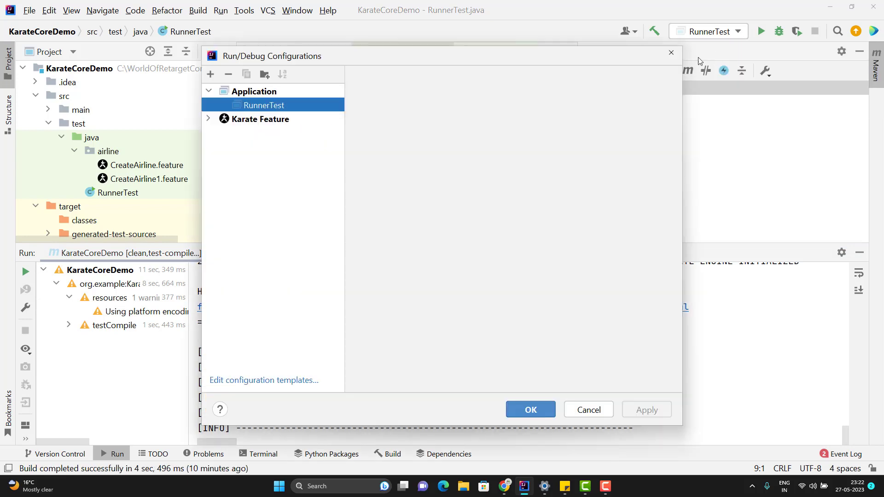
{"action": "left_click", "coordinate": [210, 74]}
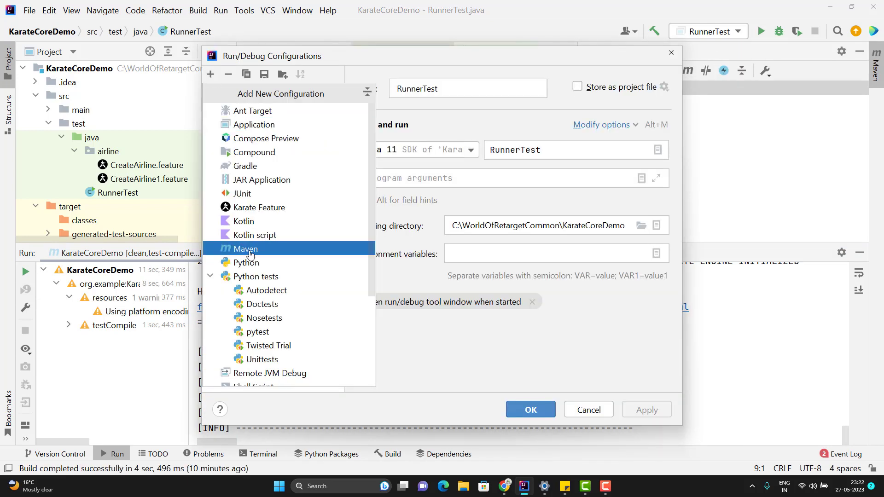
{"action": "left_click", "coordinate": [246, 248]}
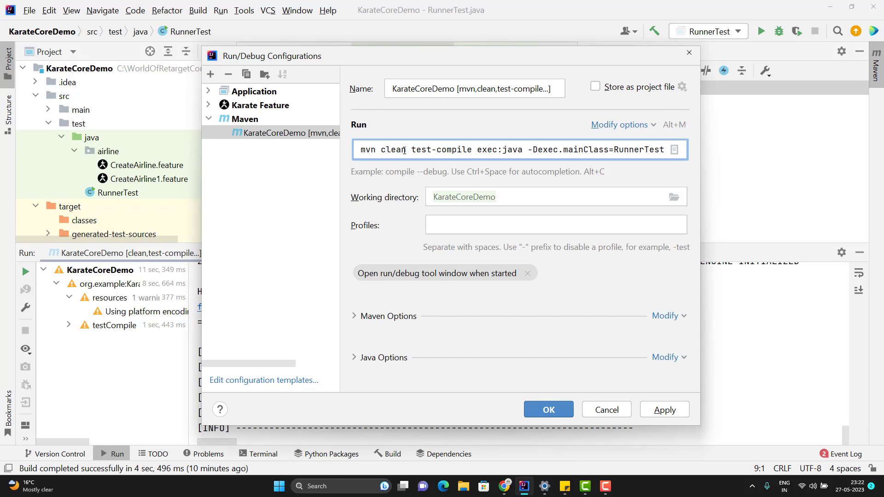
{"action": "double_click", "coordinate": [369, 149]}
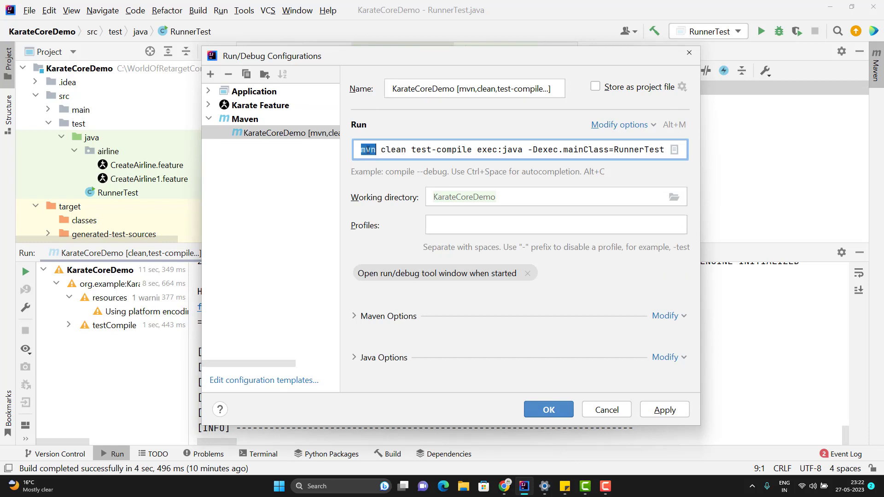
{"action": "type", "text": "Runner"}
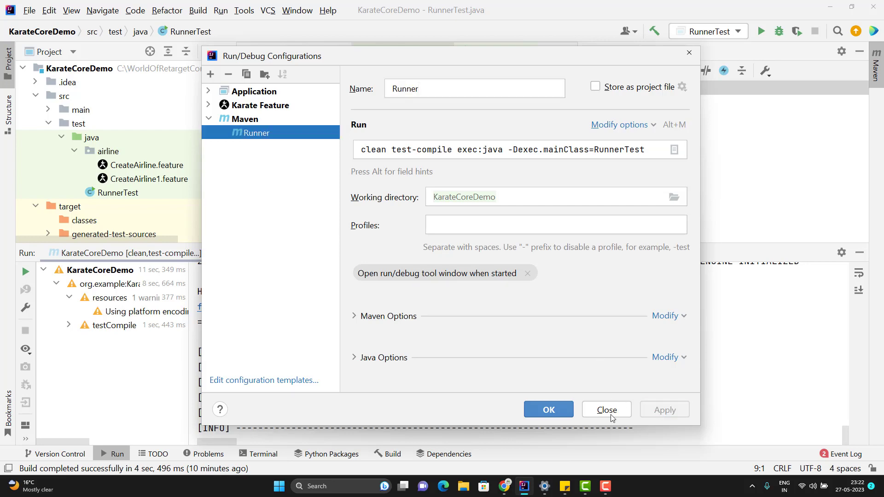
{"action": "left_click", "coordinate": [606, 410]}
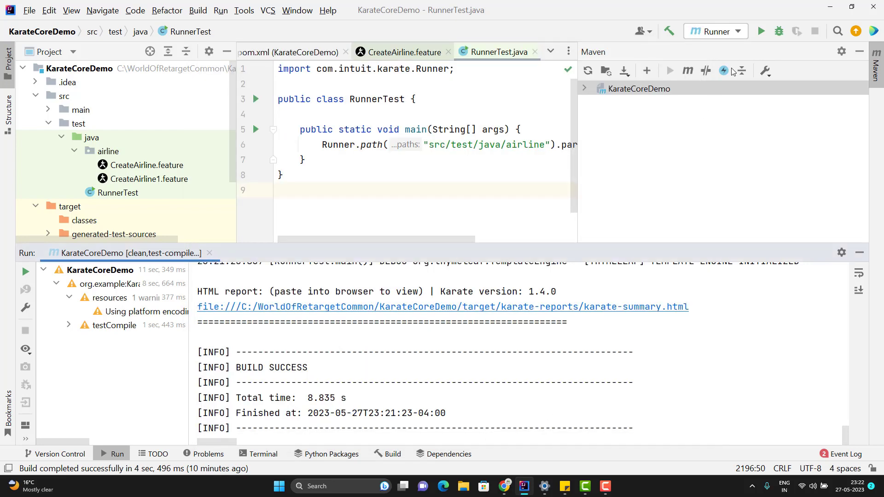
{"action": "mouse_move", "coordinate": [761, 32]}
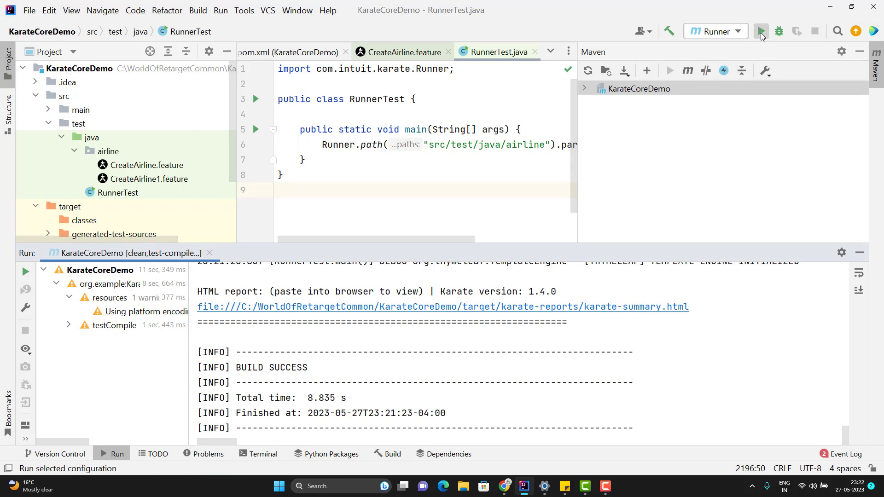
Run the Runner configuration and open karate-summary.html from the console in Chrome
{"action": "left_click", "coordinate": [761, 31]}
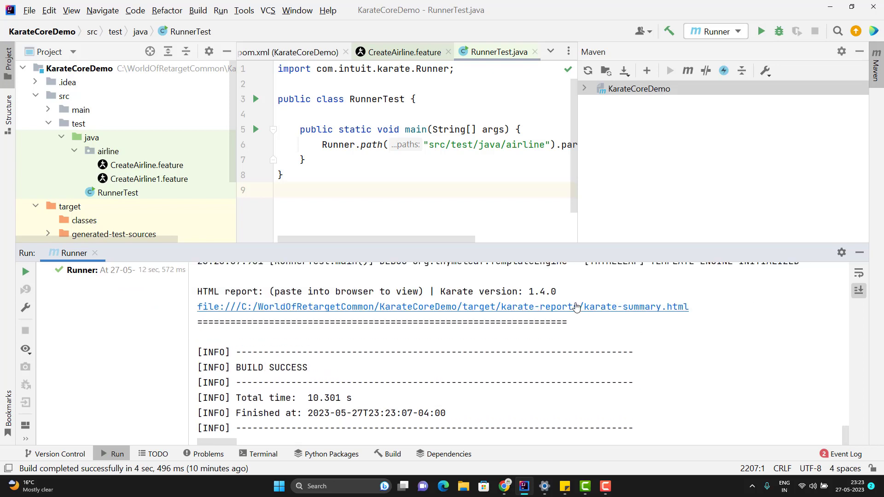
{"action": "left_click", "coordinate": [570, 307]}
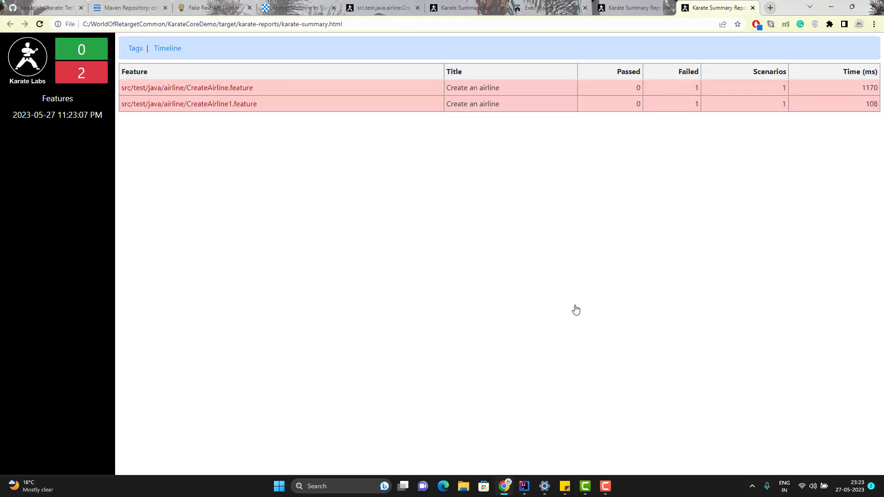